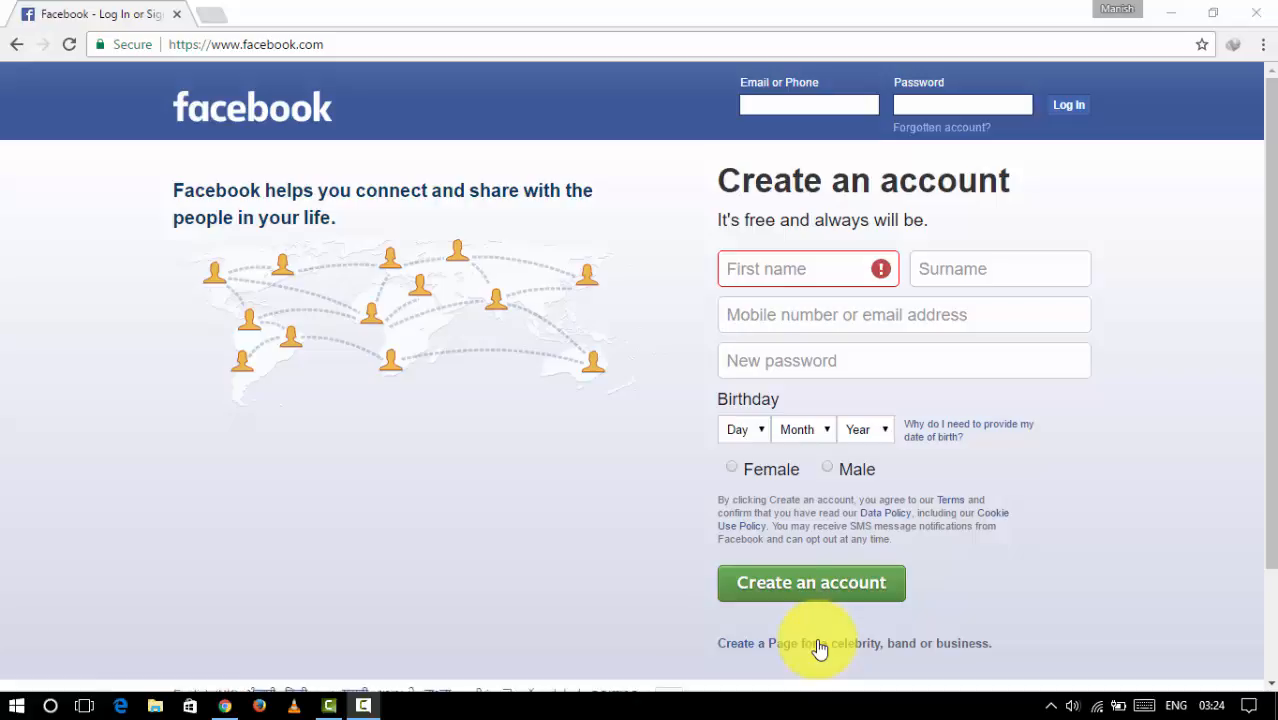
mouse_move(783, 299)
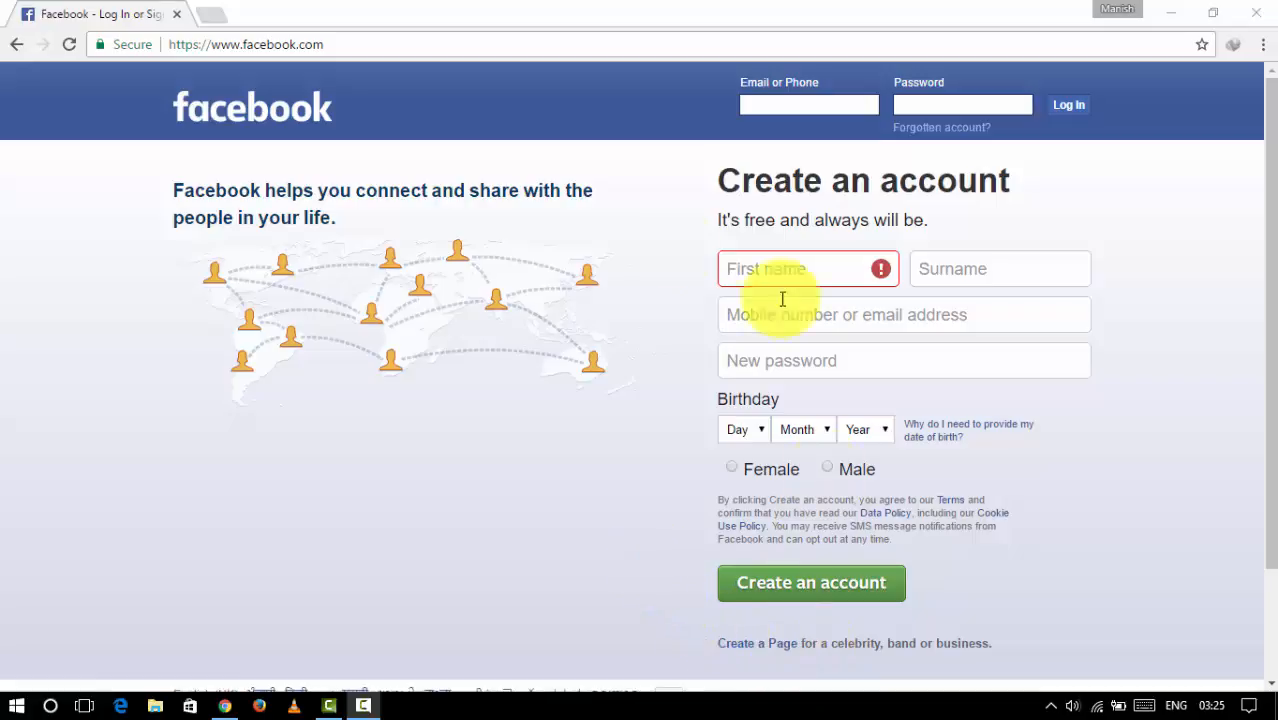
left_click(808, 104)
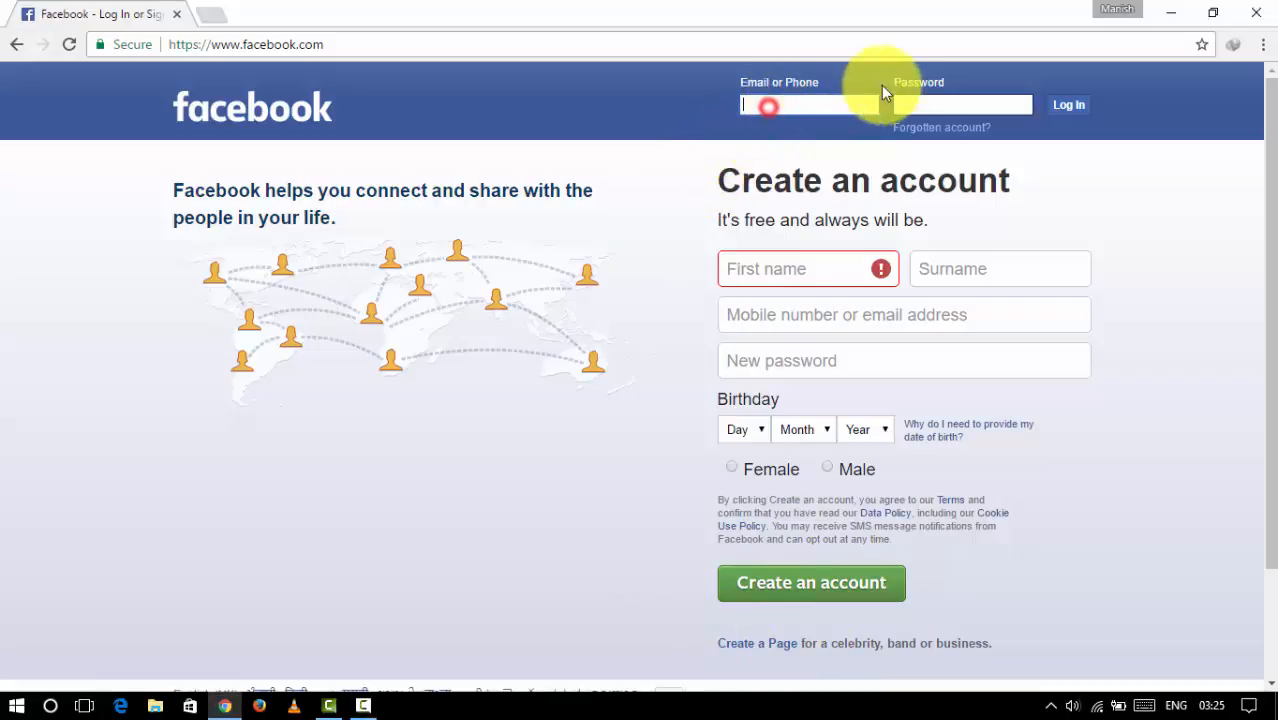
type("manish")
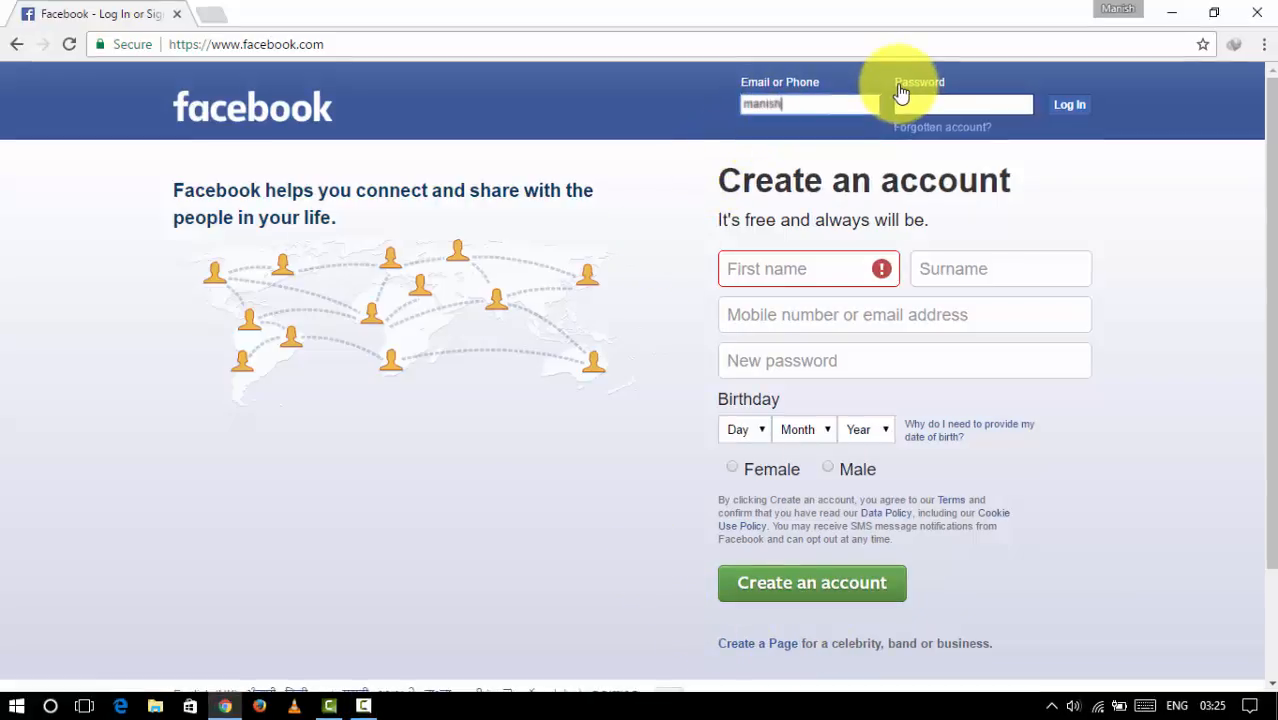
type("ingen")
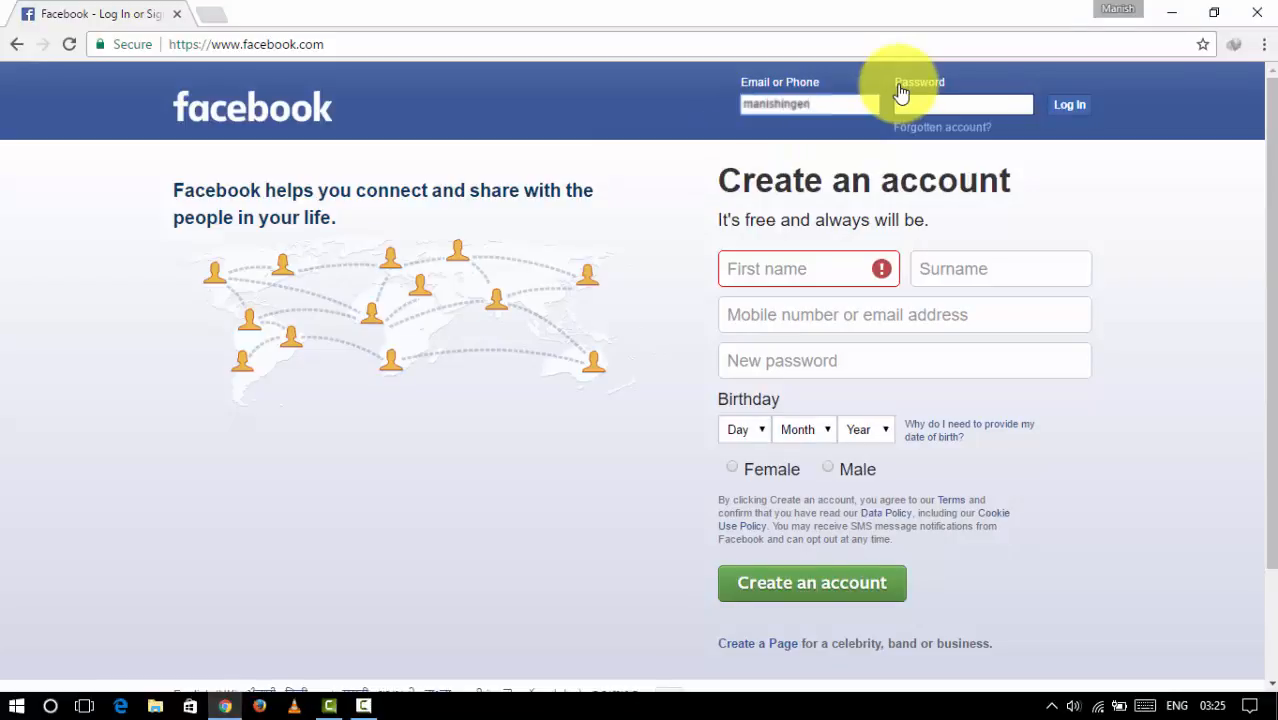
left_click(960, 104)
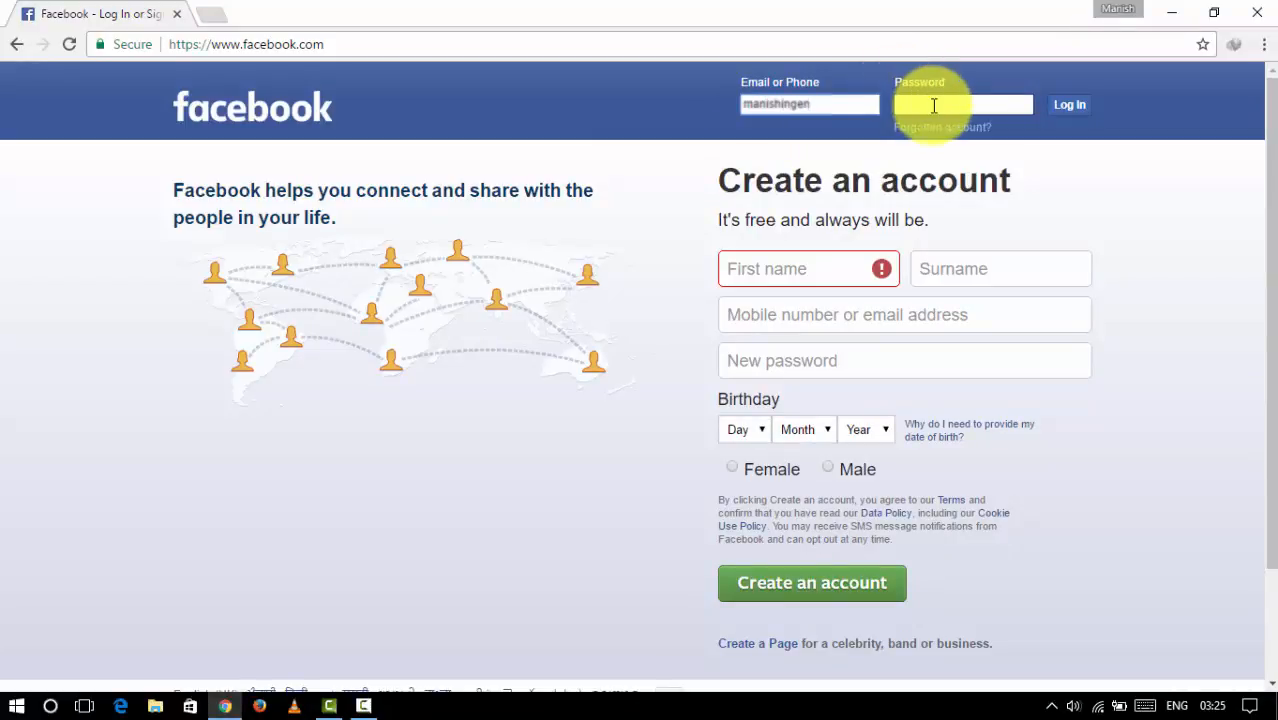
type("•")
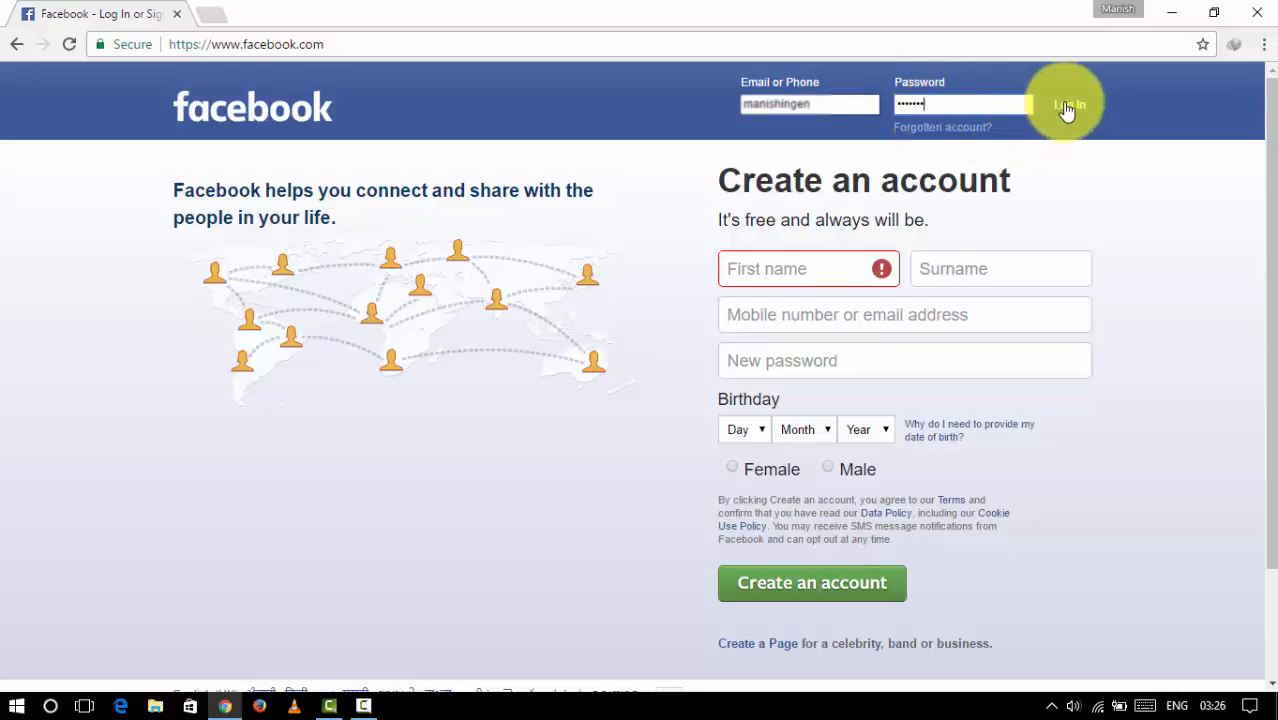
left_click(1068, 104)
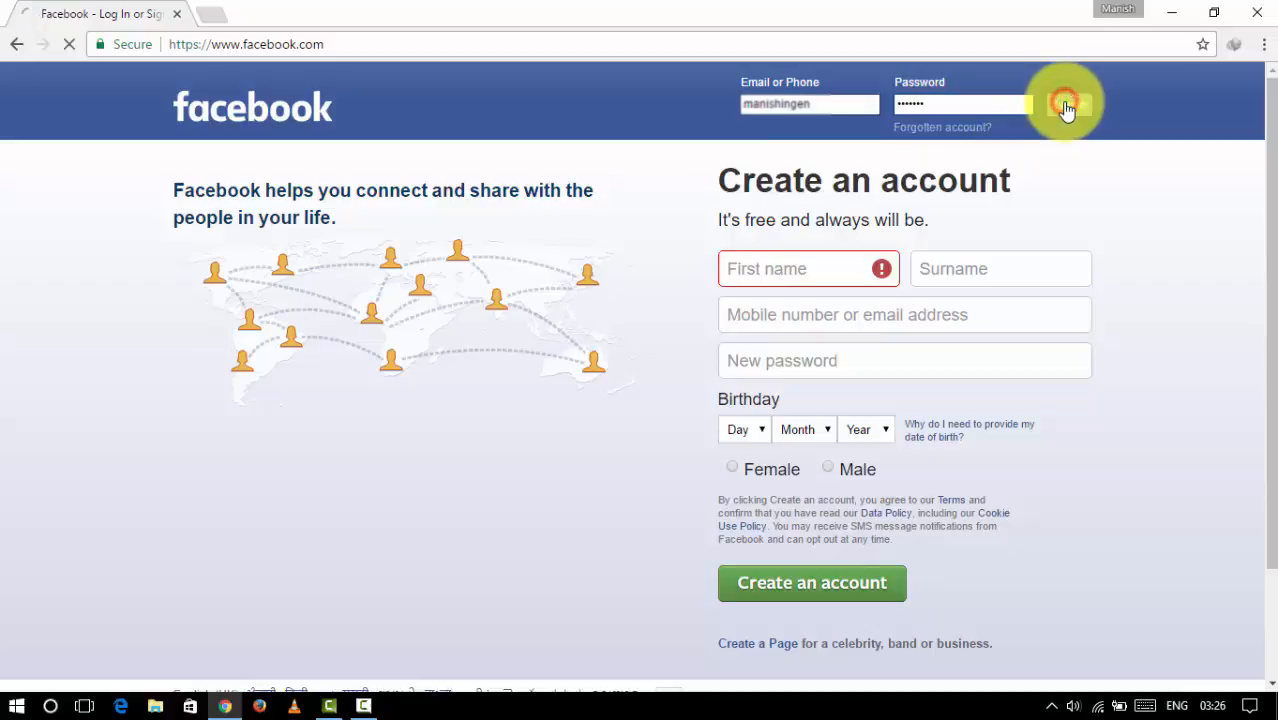
left_click(1069, 104)
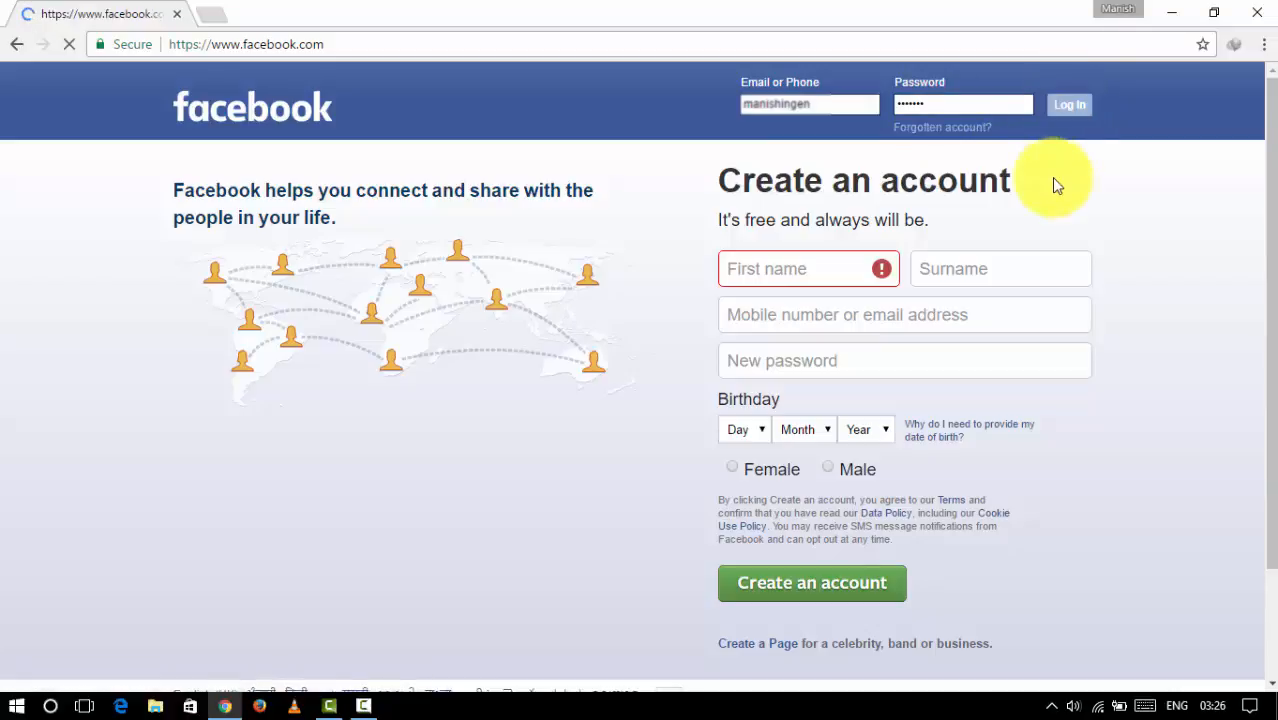
left_click(1069, 104)
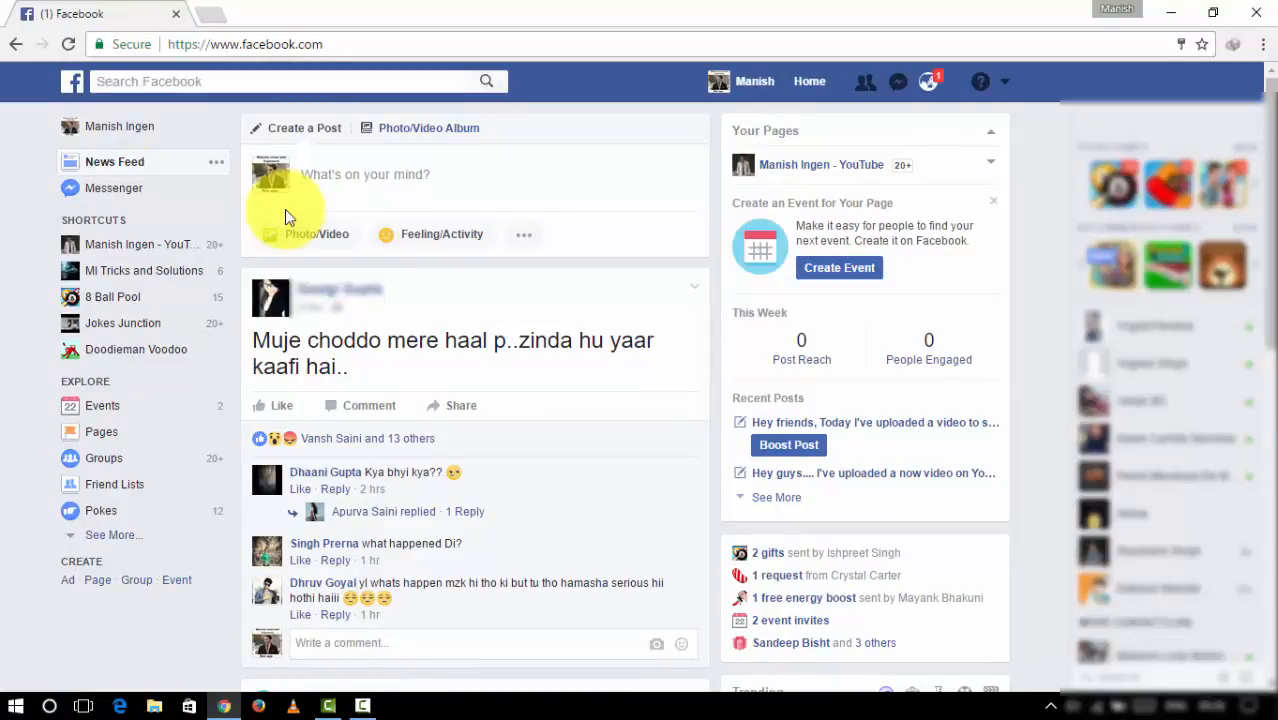
mouse_move(1000, 95)
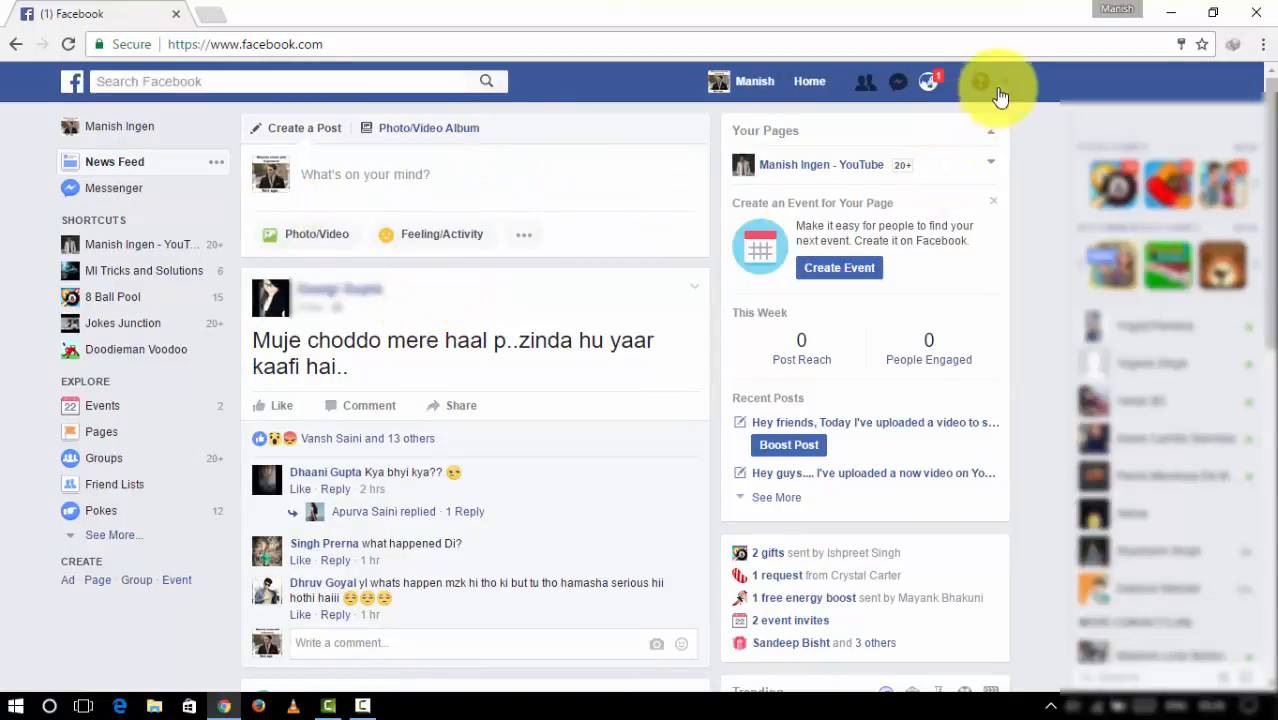
Choose Settings from the top-bar account dropdown
left_click(1004, 81)
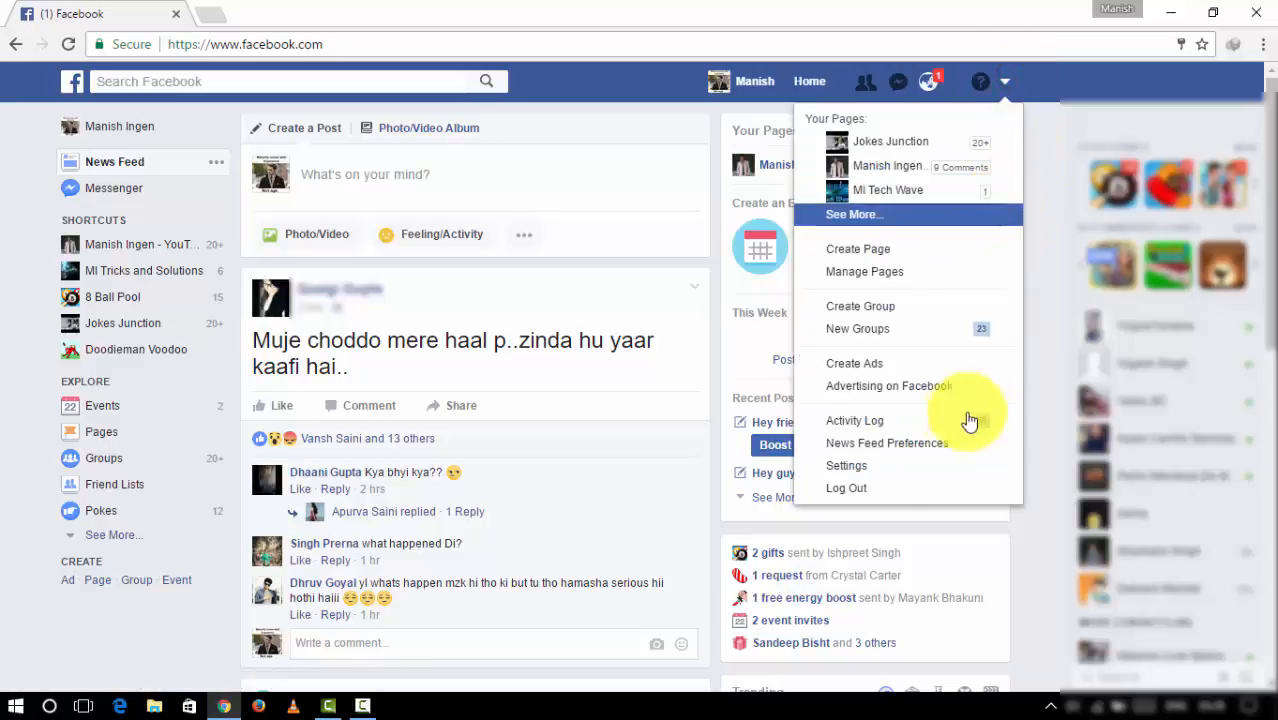
left_click(846, 465)
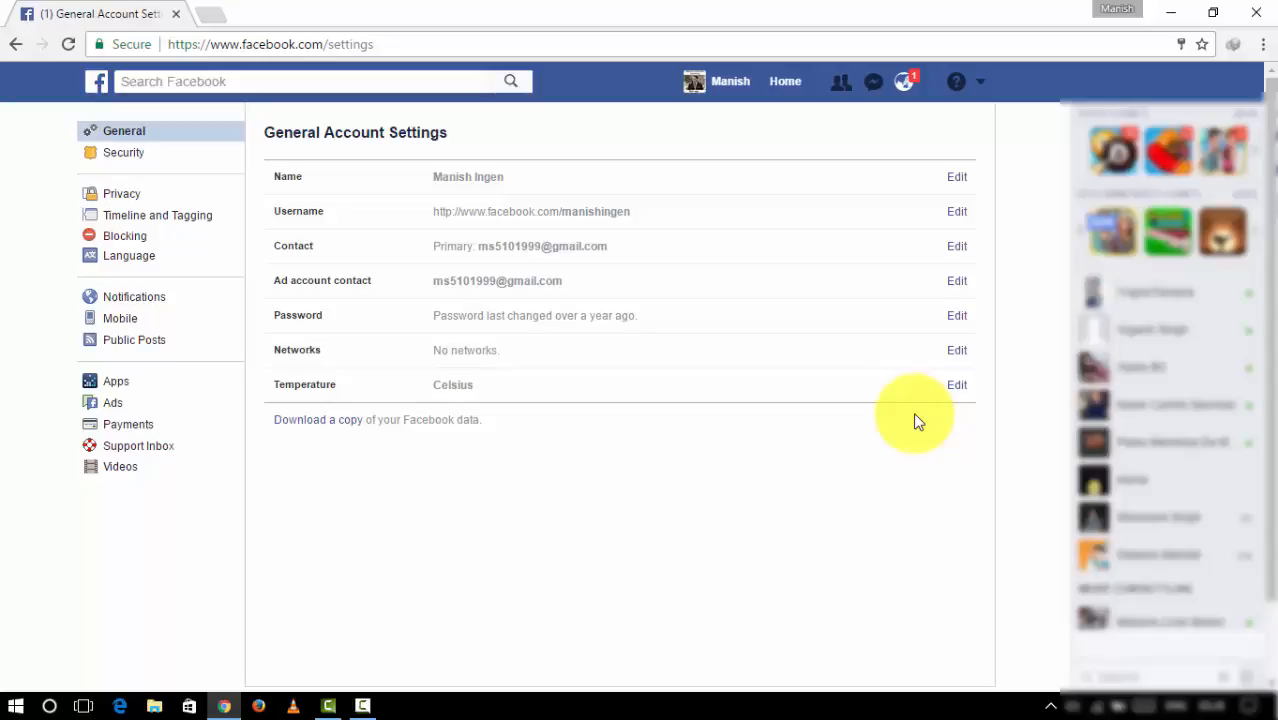
mouse_move(318, 419)
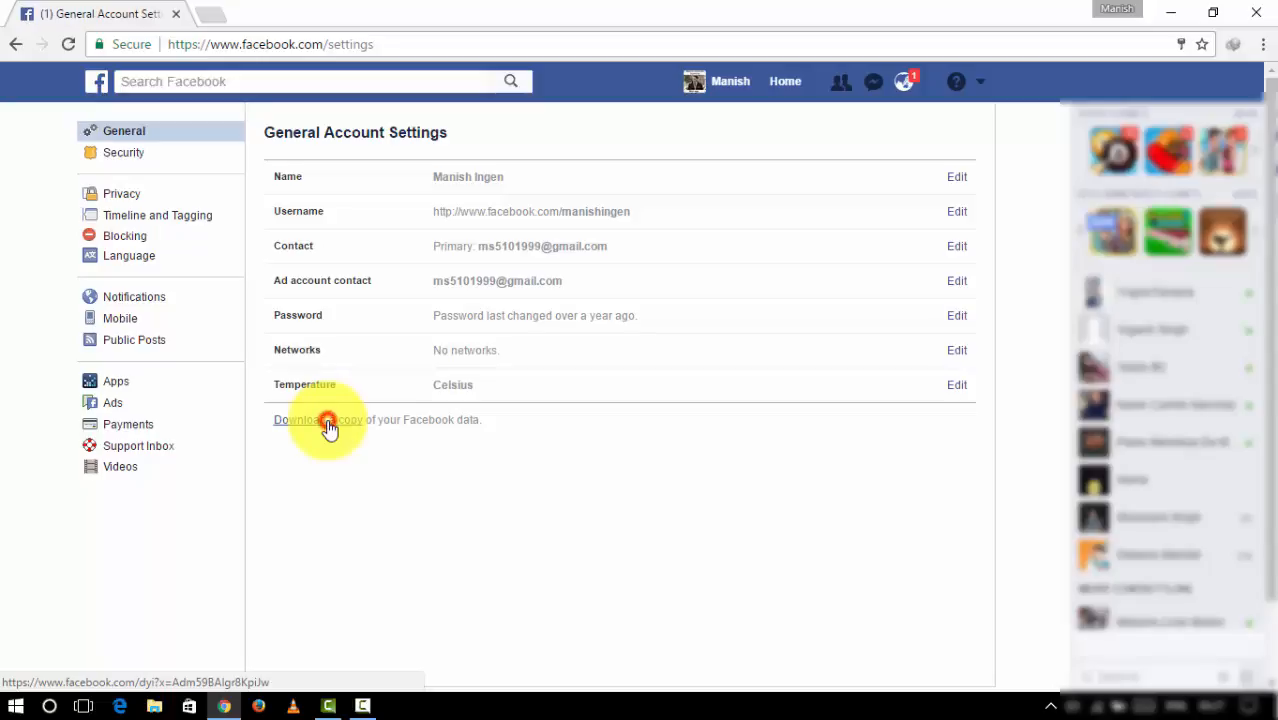
Start and confirm an archive download of the account's Facebook data, dismissing the notice
left_click(318, 419)
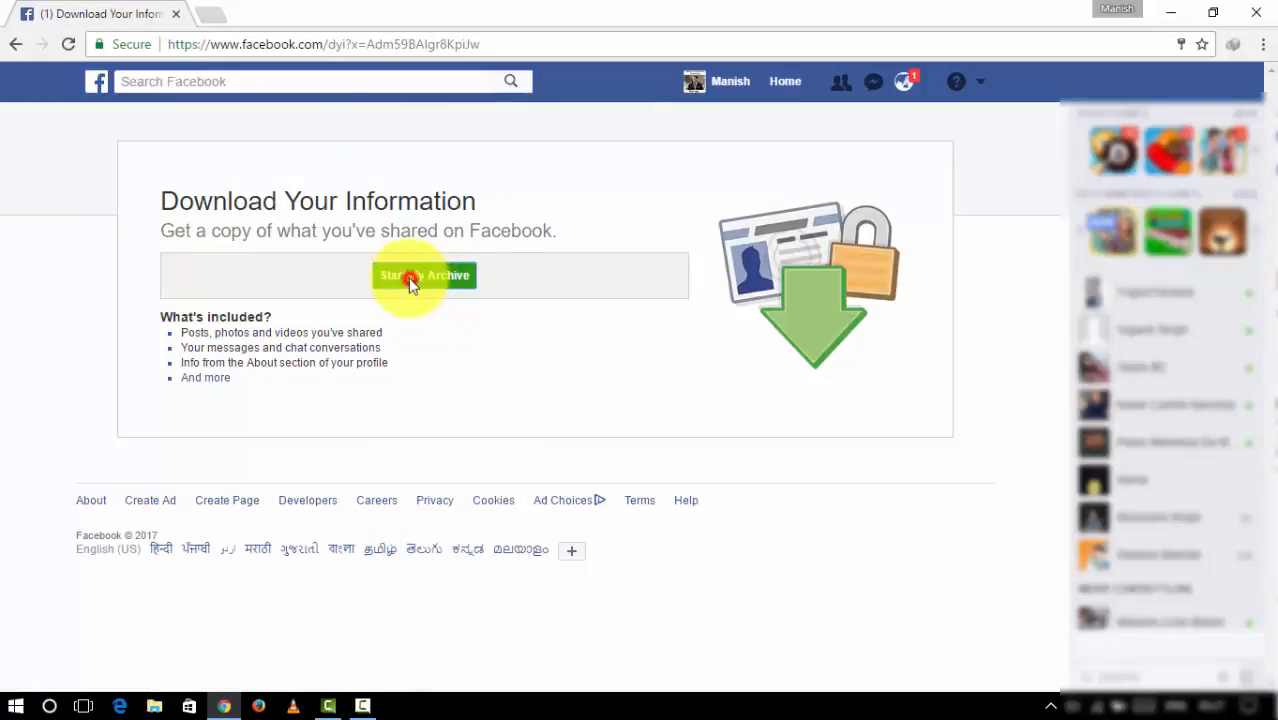
left_click(424, 275)
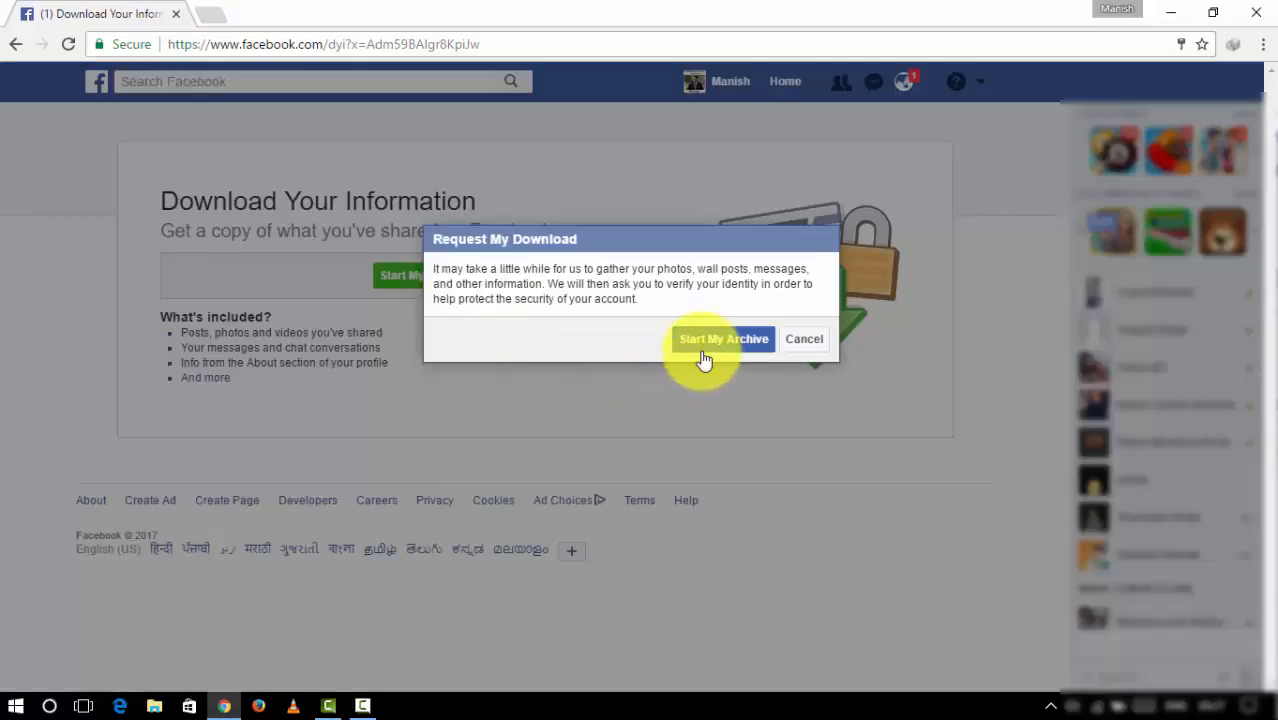
left_click(723, 338)
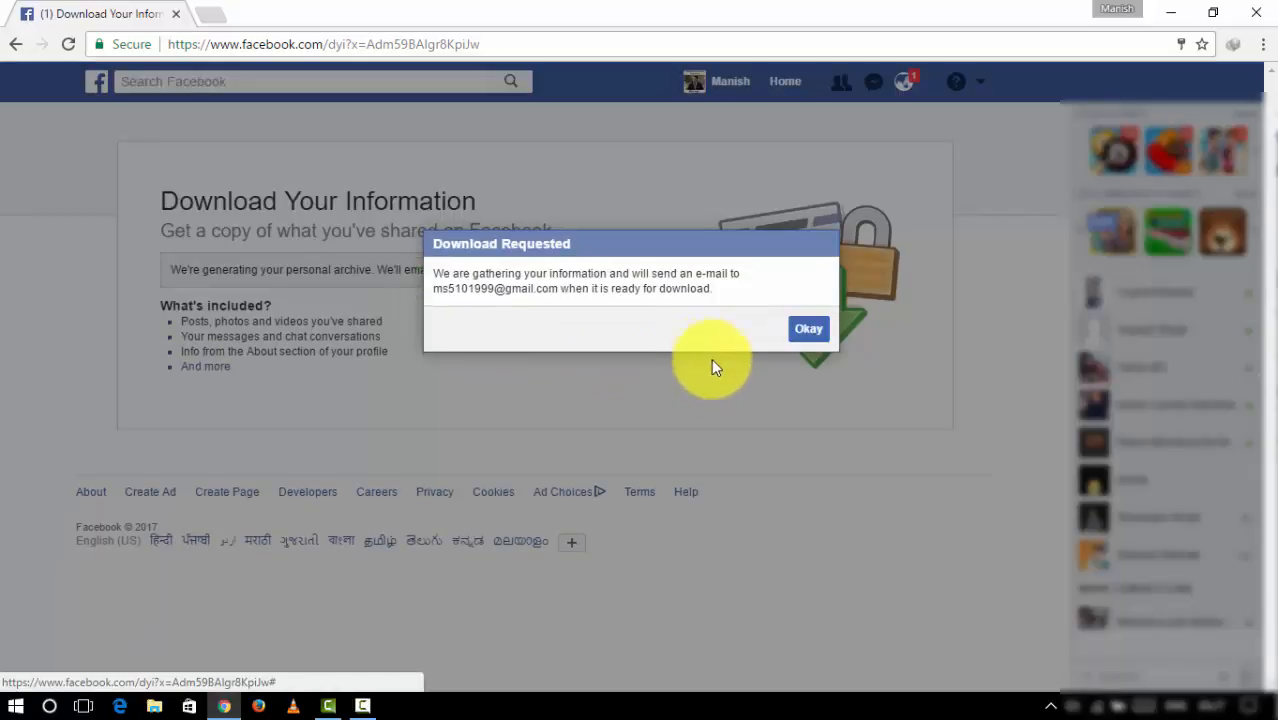
mouse_move(470, 280)
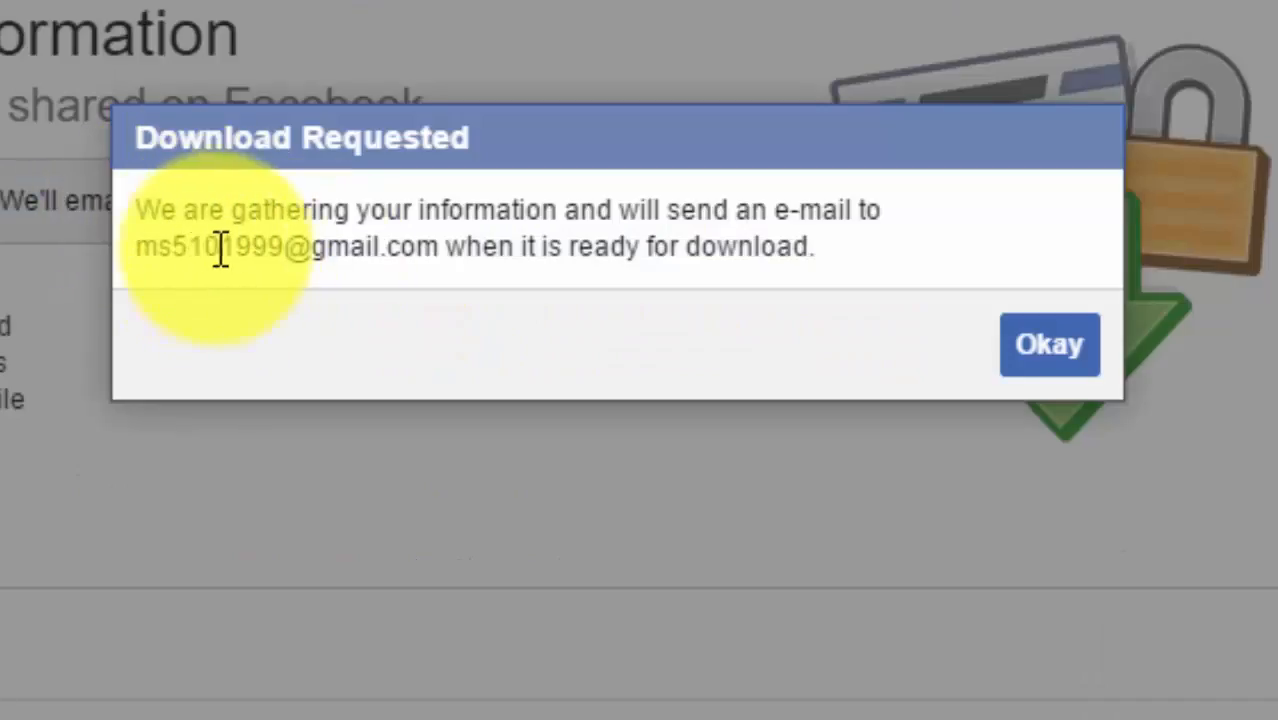
mouse_move(595, 295)
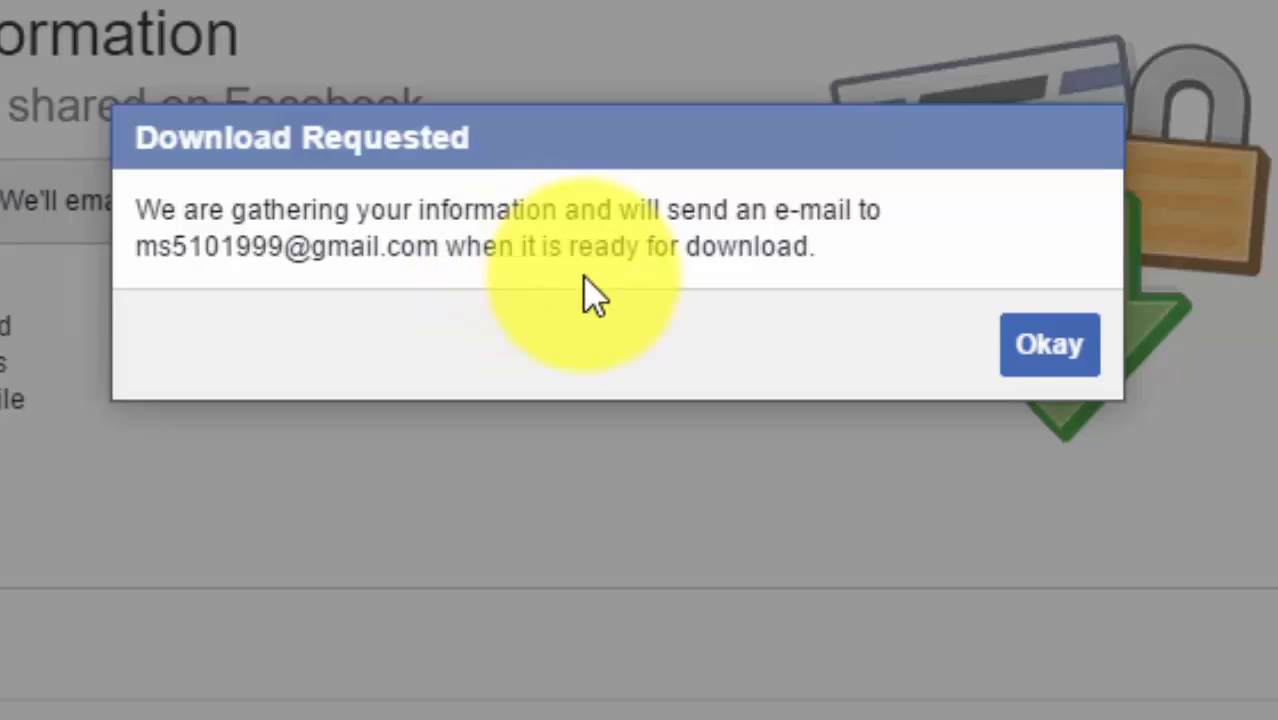
left_click(1048, 344)
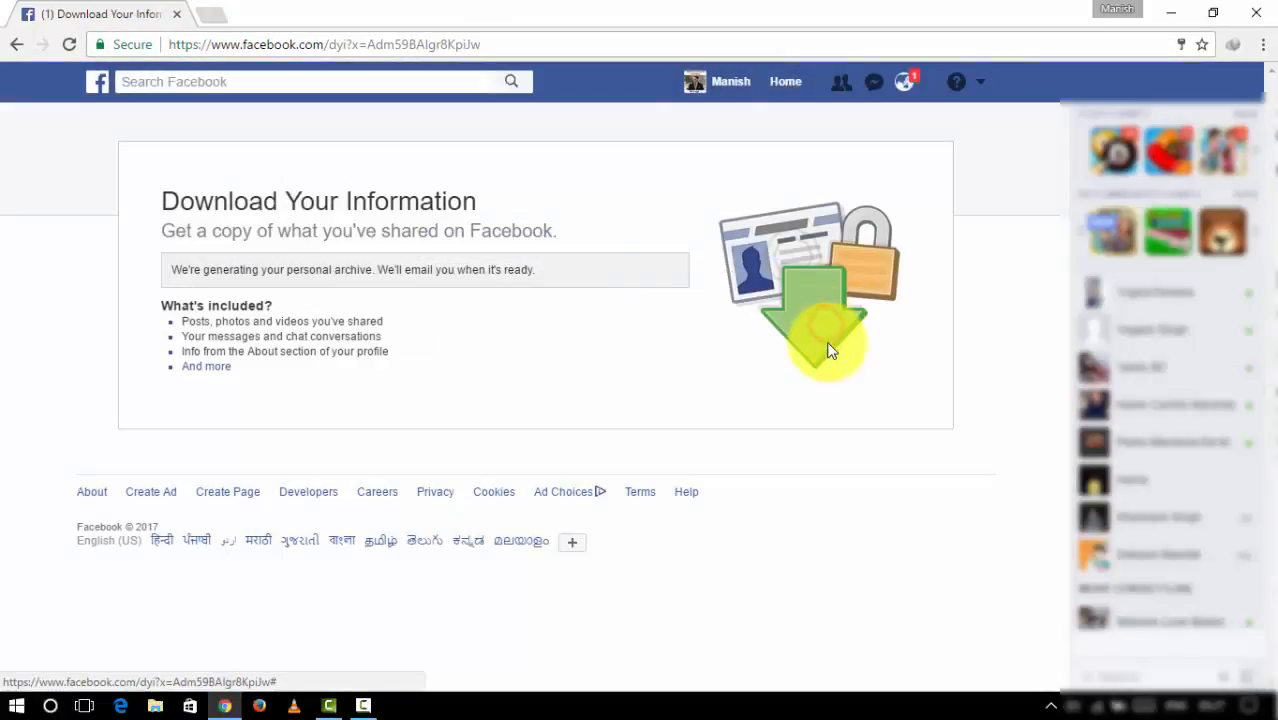
mouse_move(220, 22)
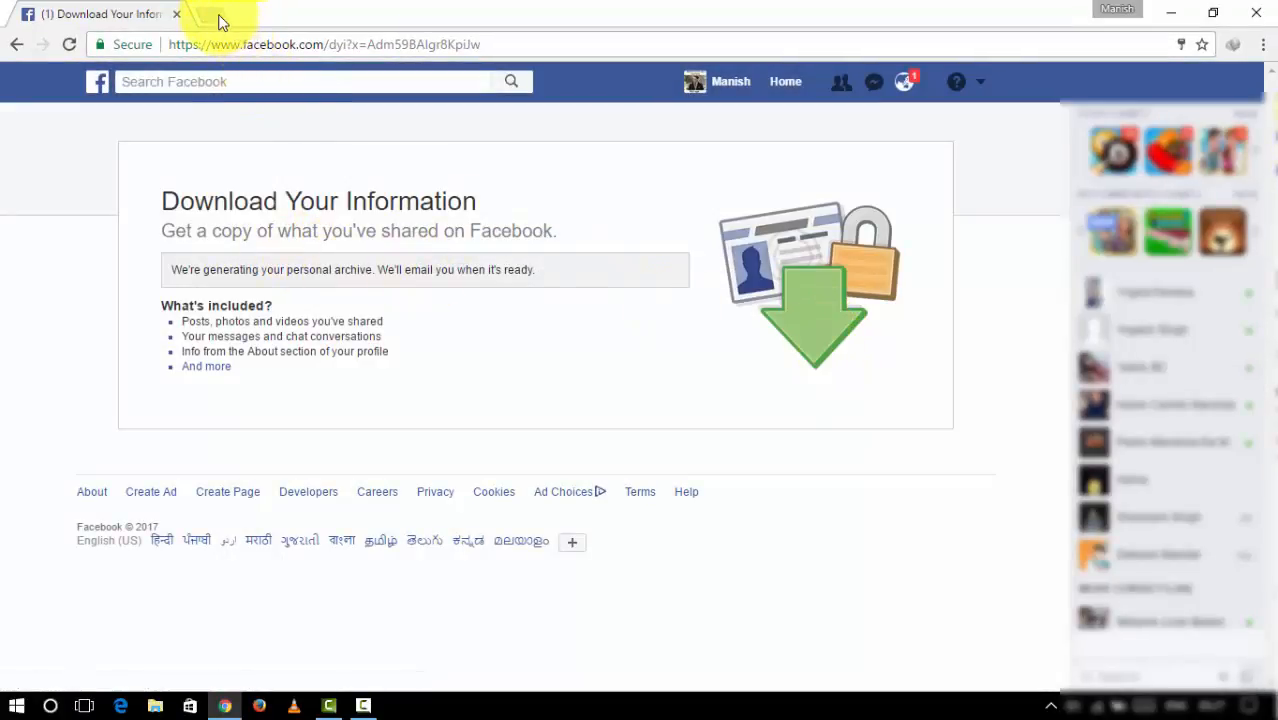
Open a new browser tab and log out via the account dropdown
left_click(390, 14)
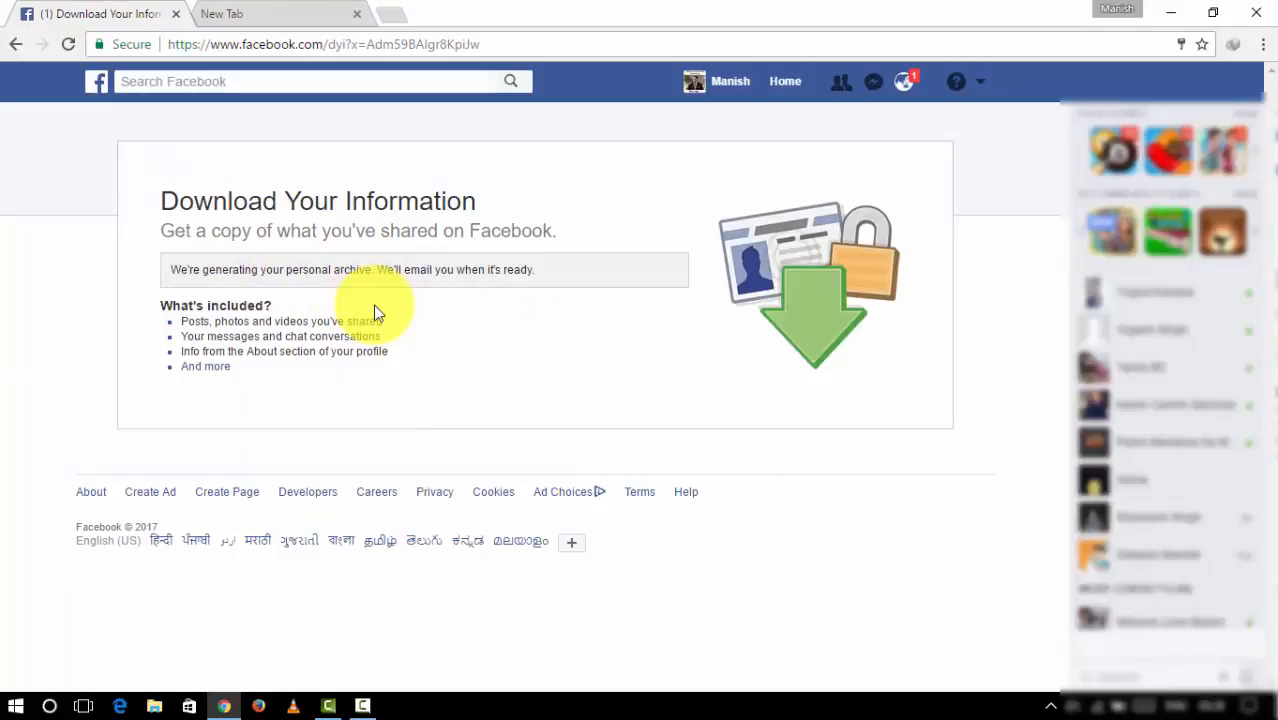
mouse_move(333, 182)
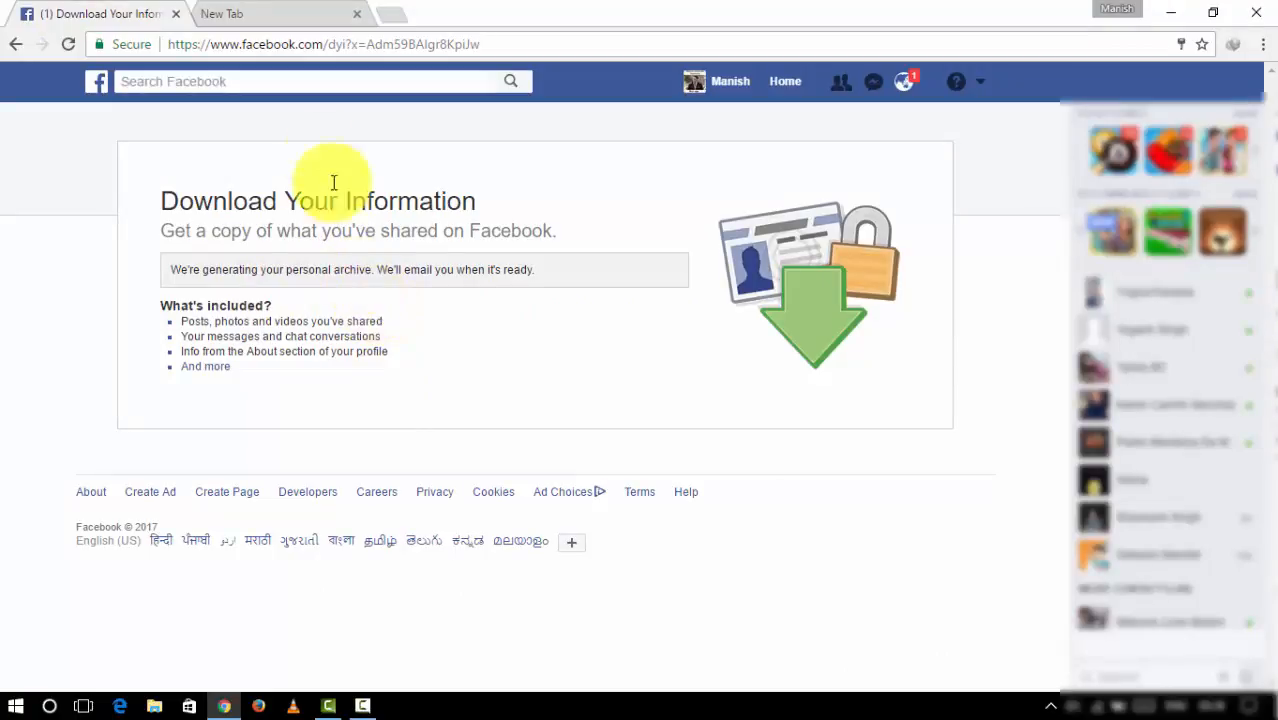
mouse_move(960, 150)
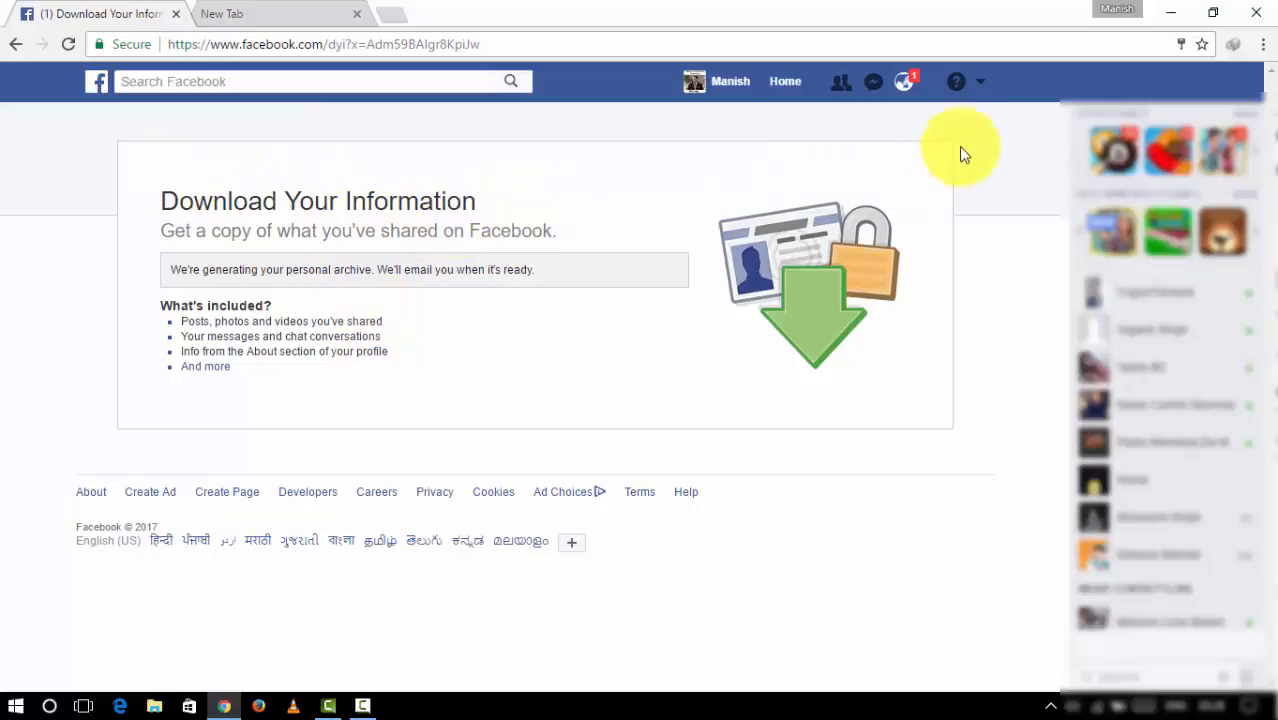
left_click(979, 81)
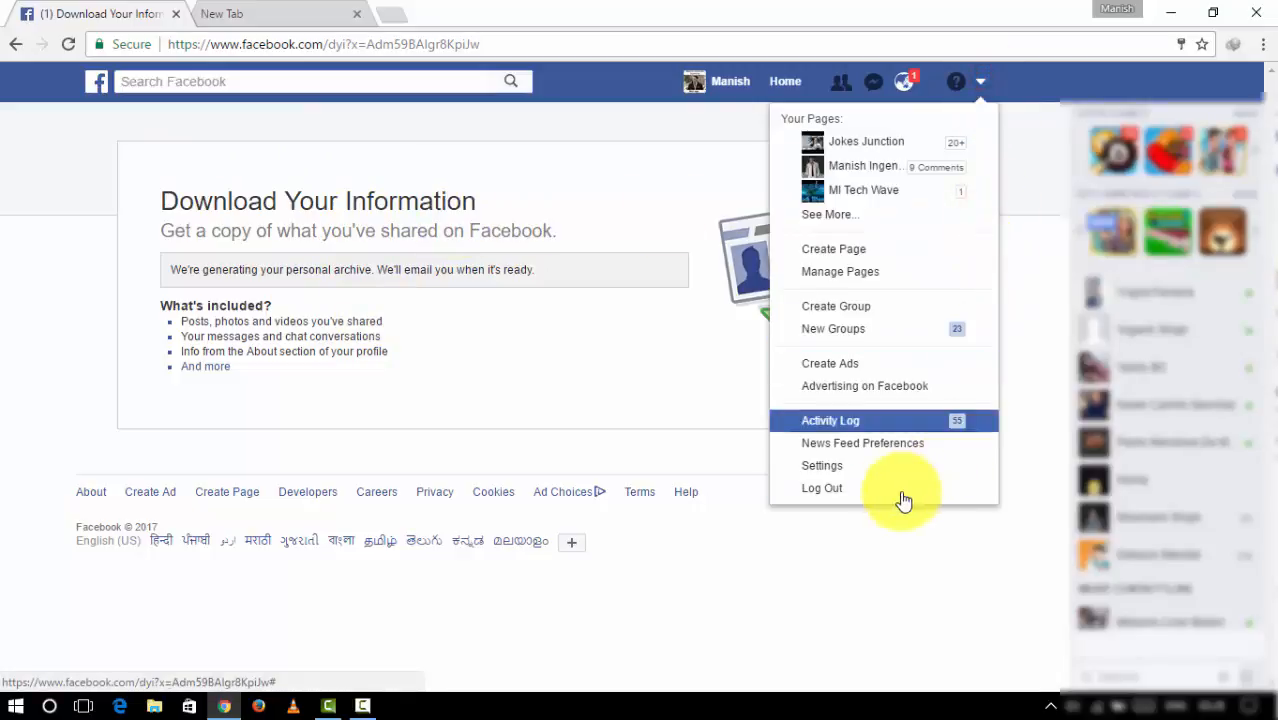
left_click(822, 465)
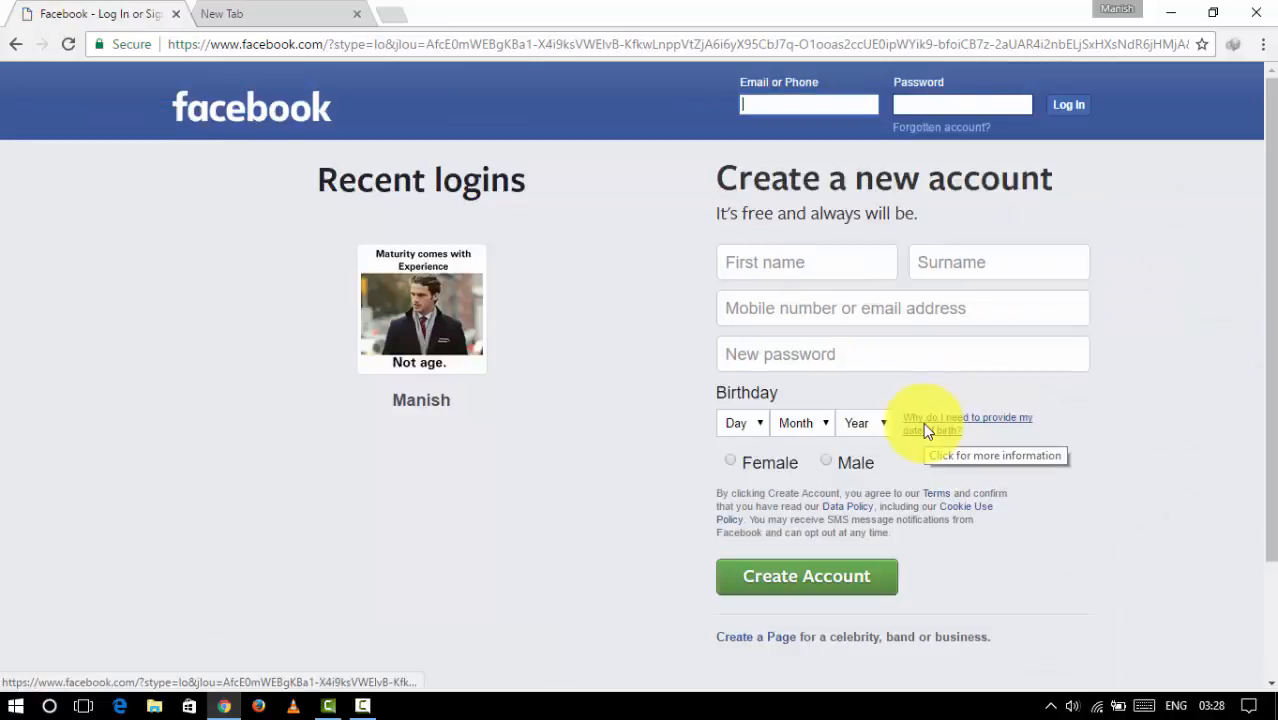
mouse_move(522, 238)
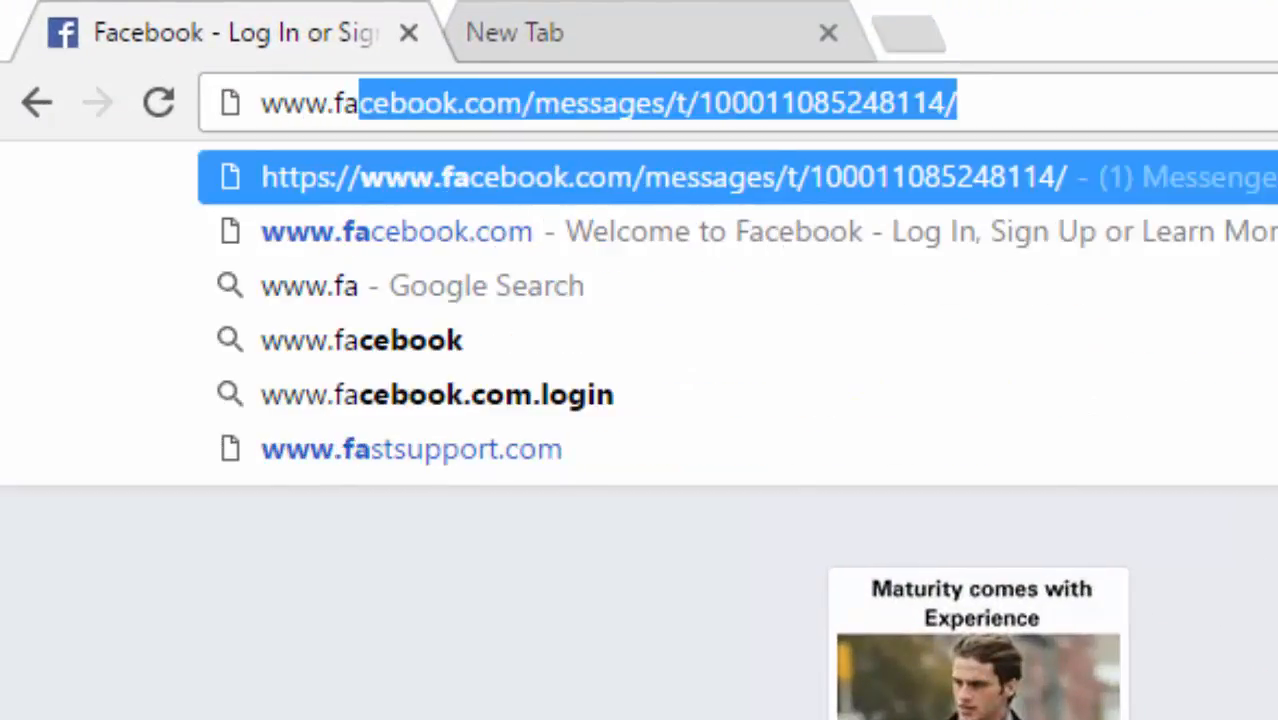
type("www.facebook.com")
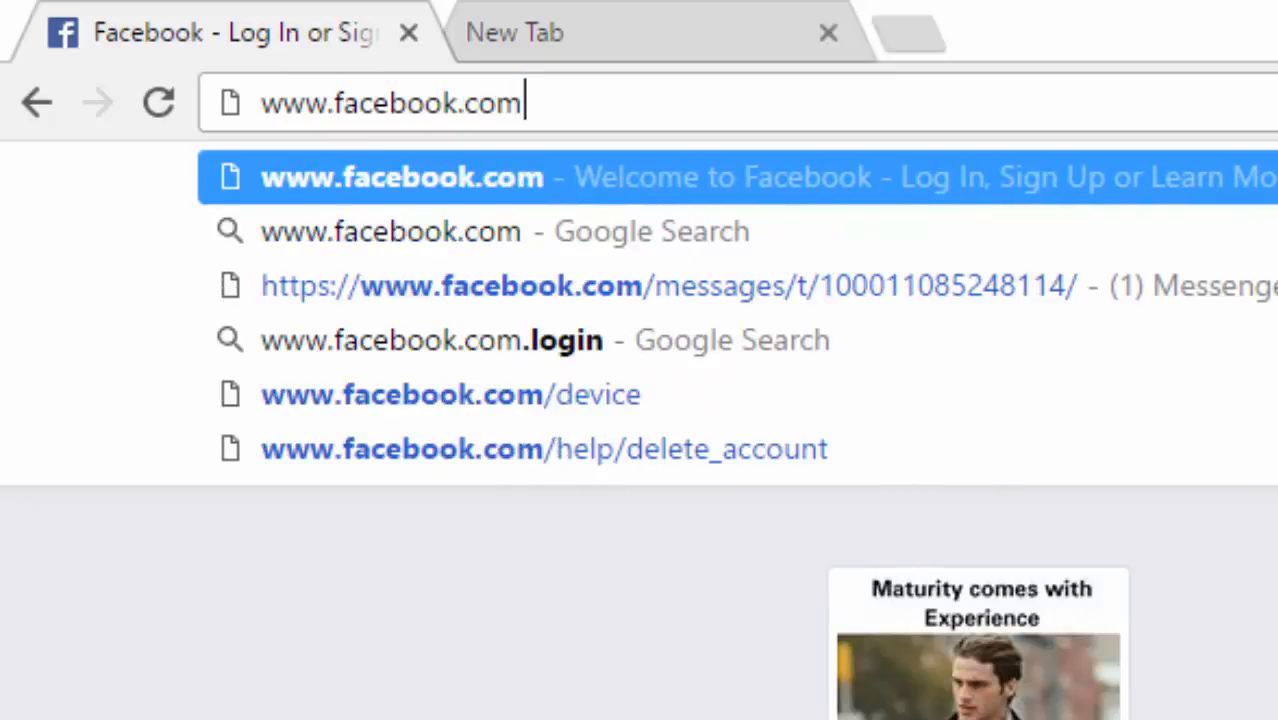
type("/help/de")
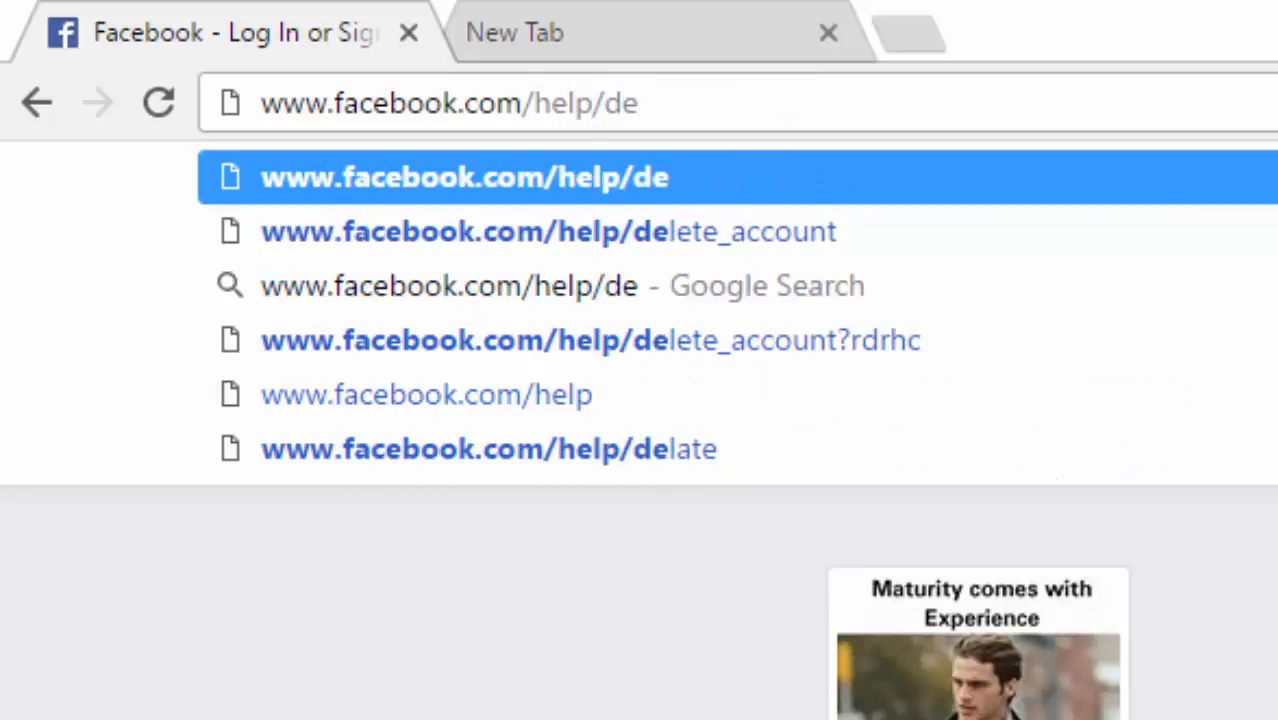
type("lete")
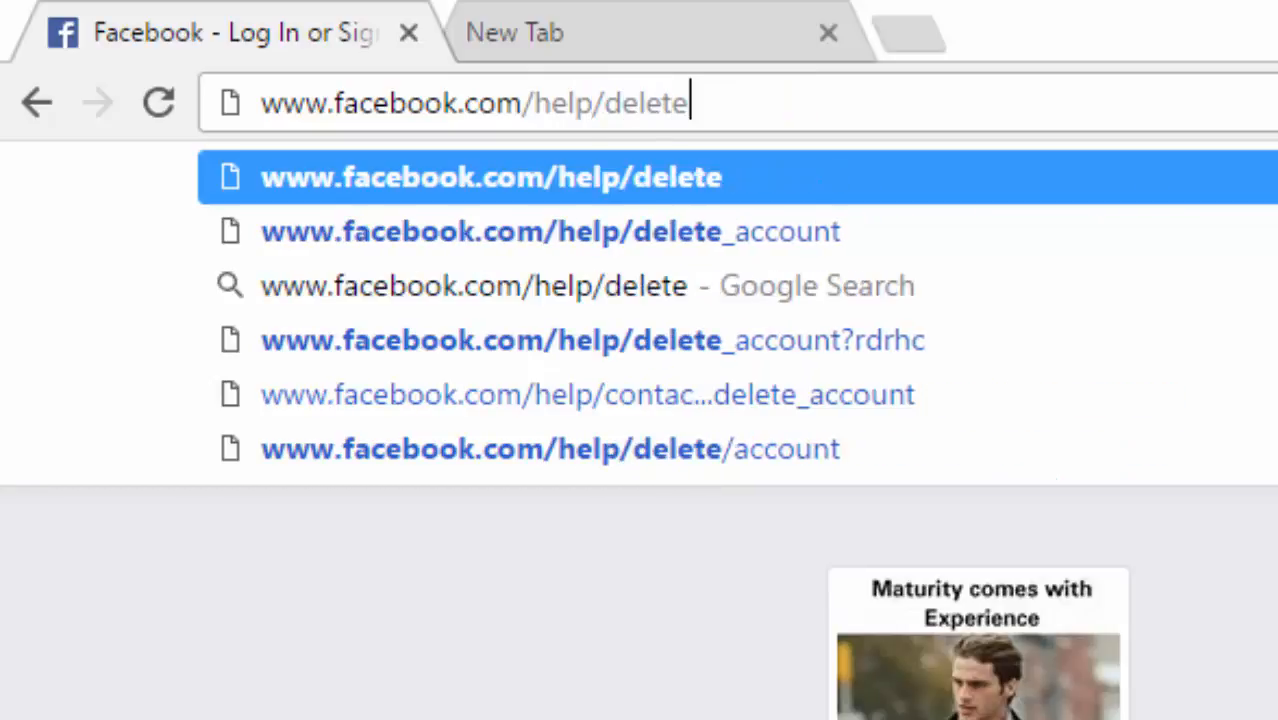
type("_")
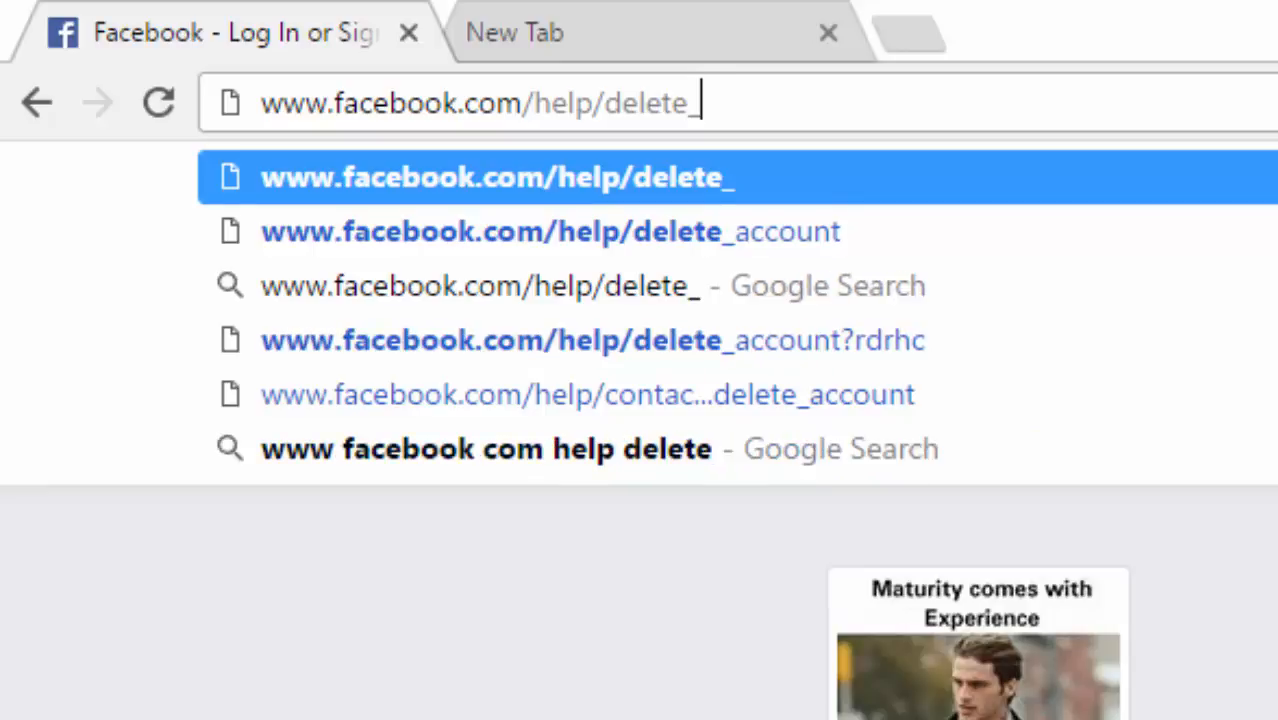
type("account")
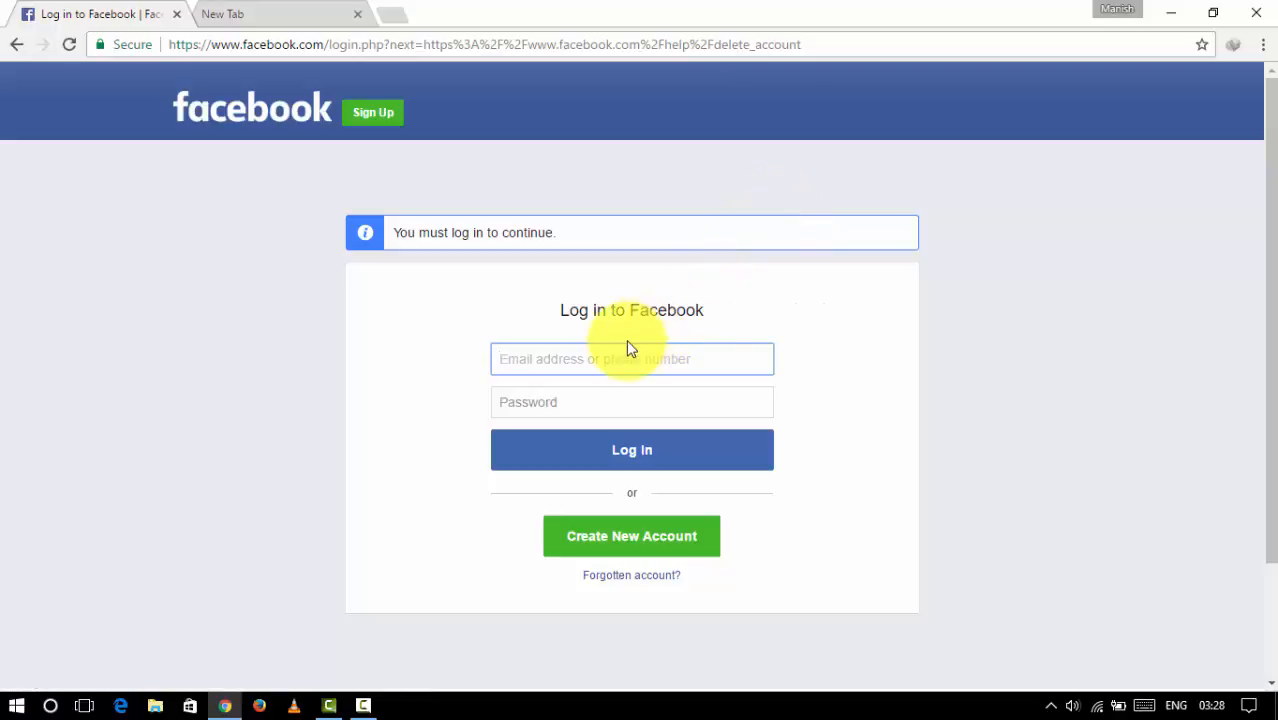
Log back in using the suggested 'manish' email and the password
left_click(632, 359)
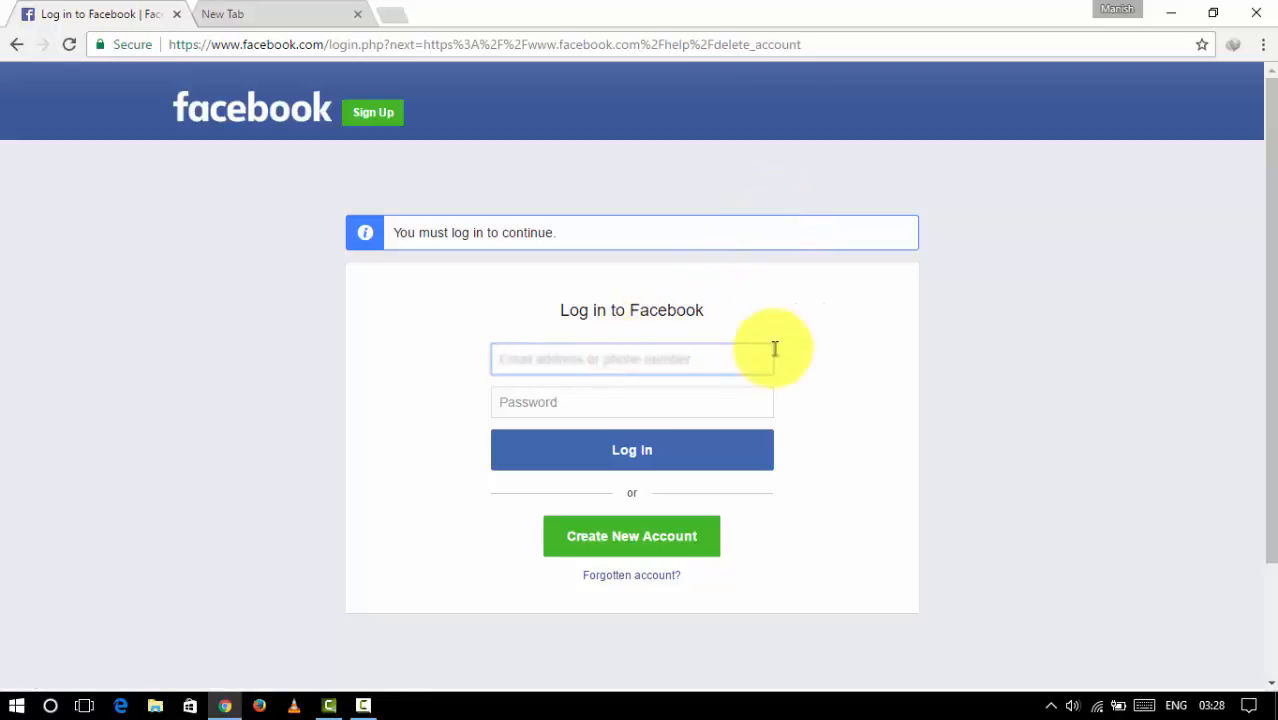
type("manish")
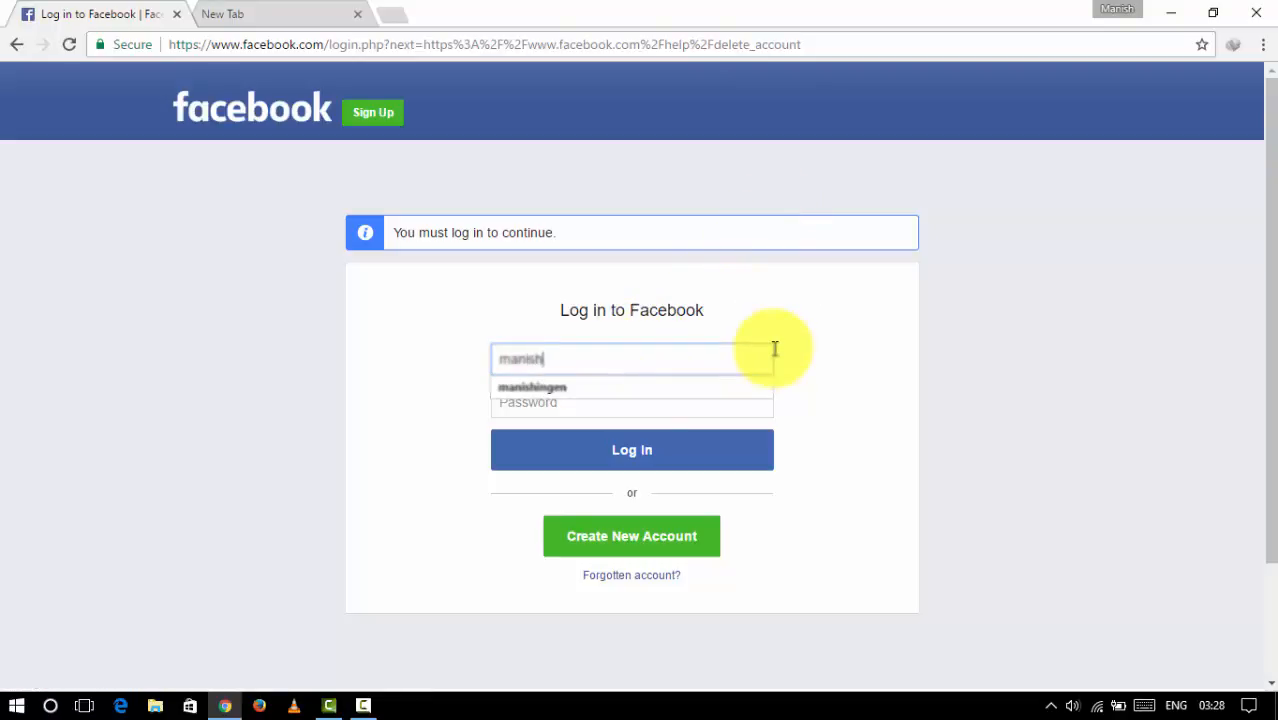
left_click(532, 387)
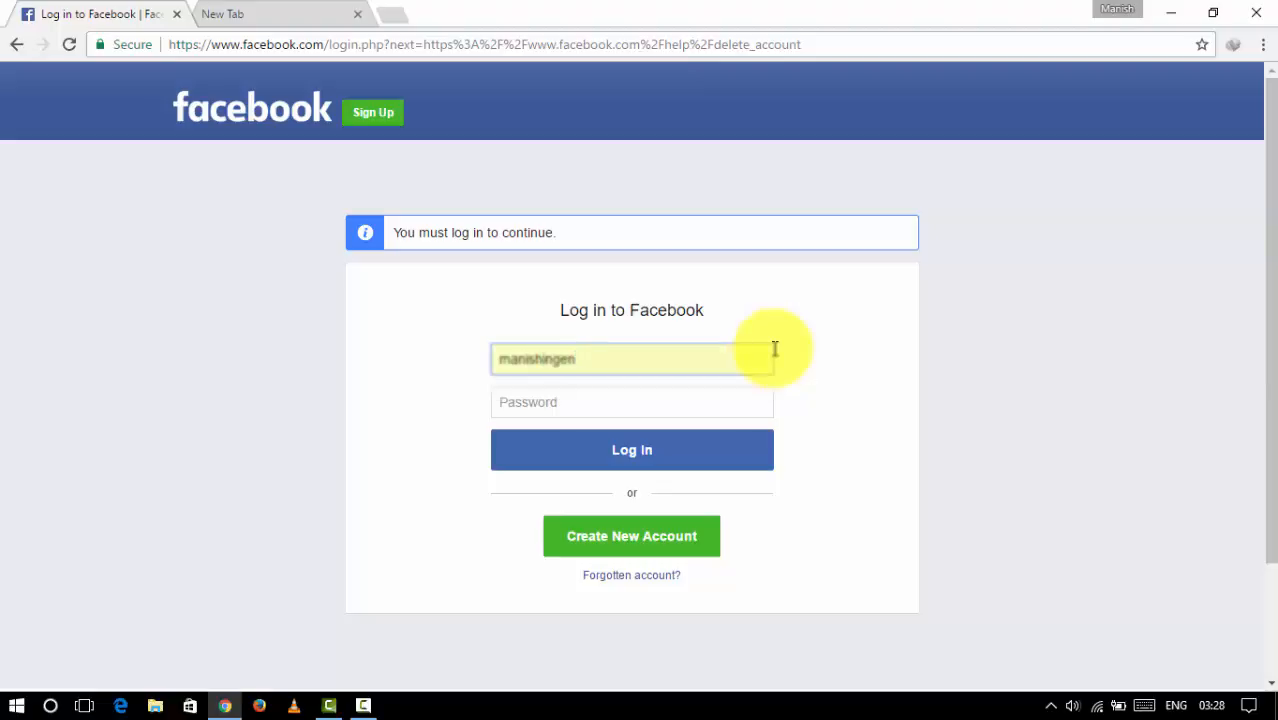
type("•••")
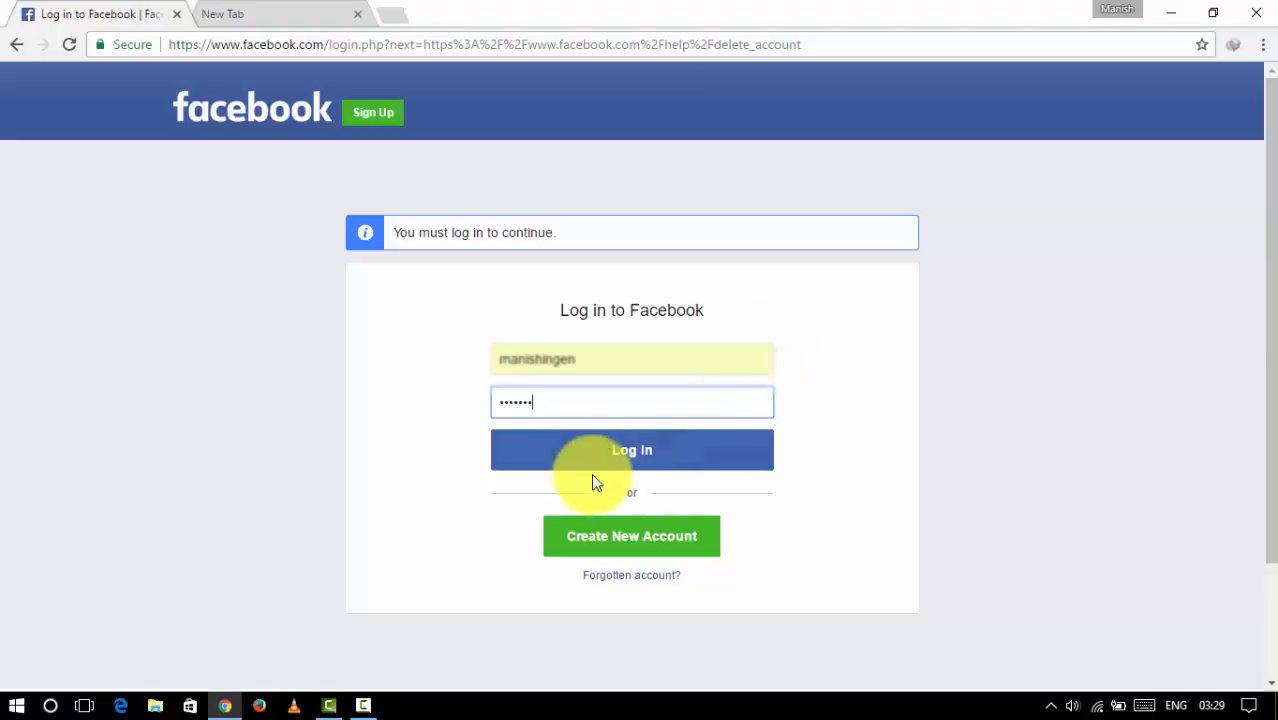
left_click(631, 449)
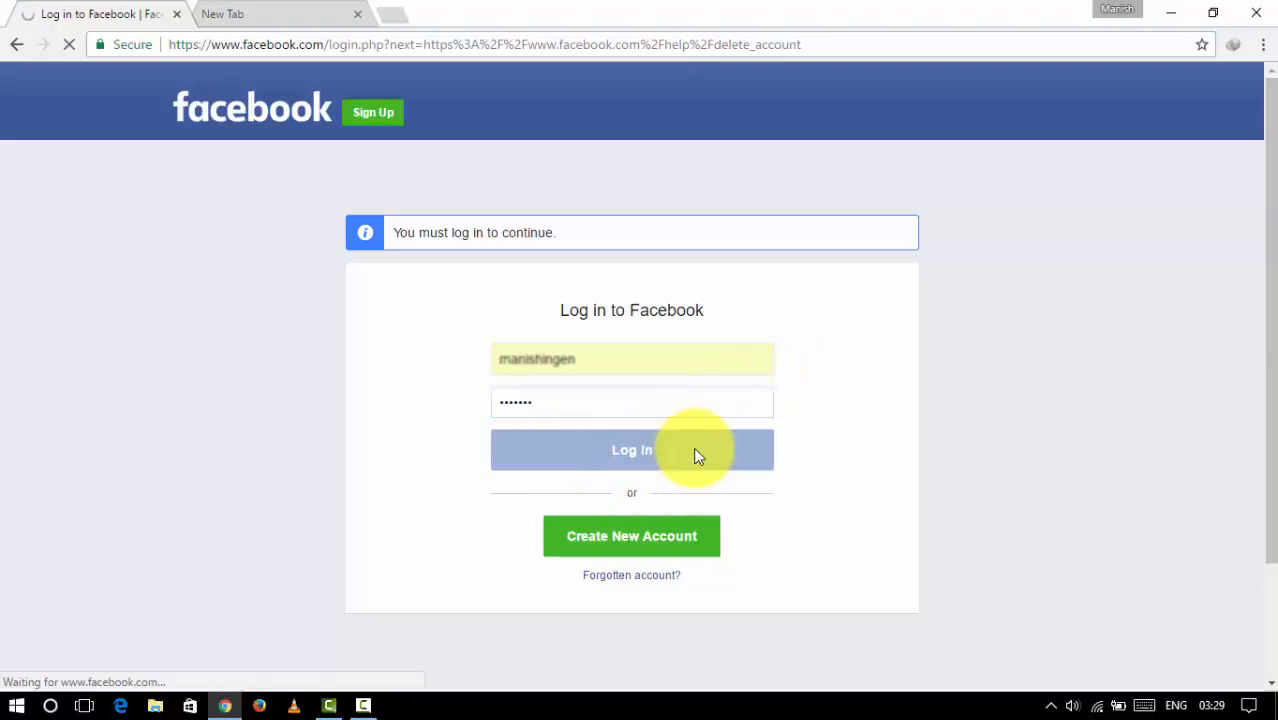
left_click(631, 449)
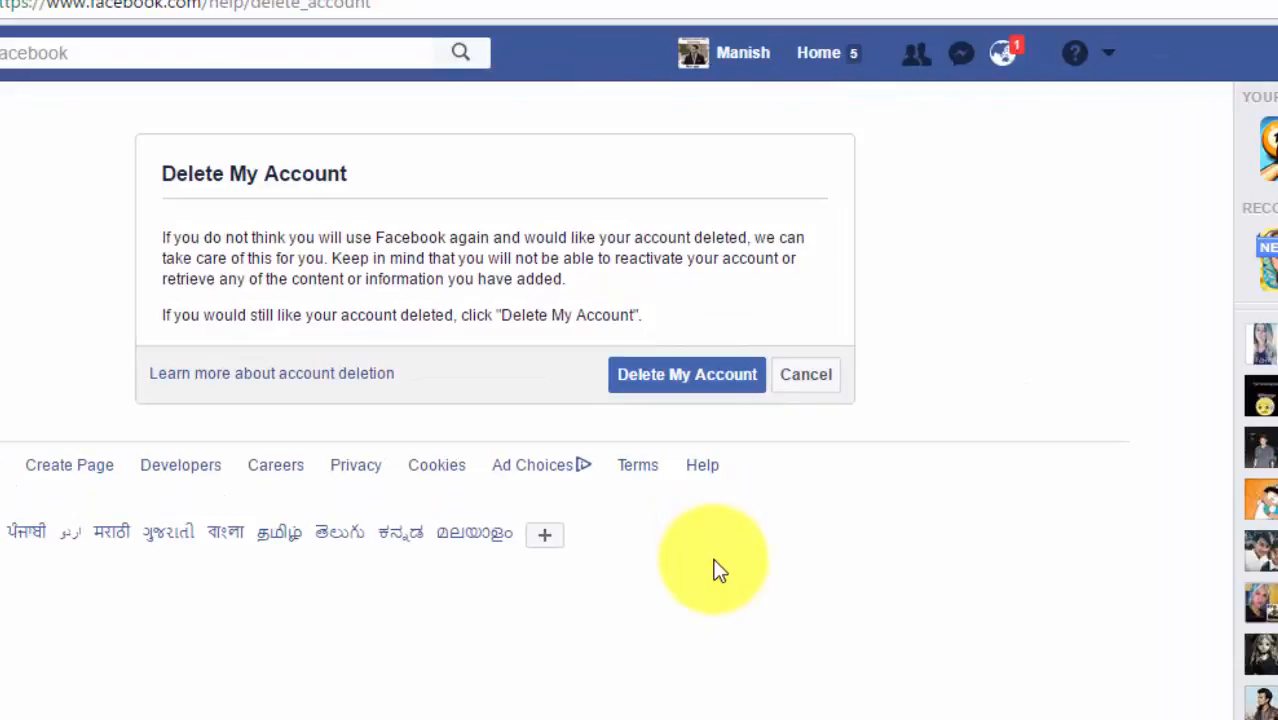
Request deletion with the Delete My Account button
left_click(1003, 52)
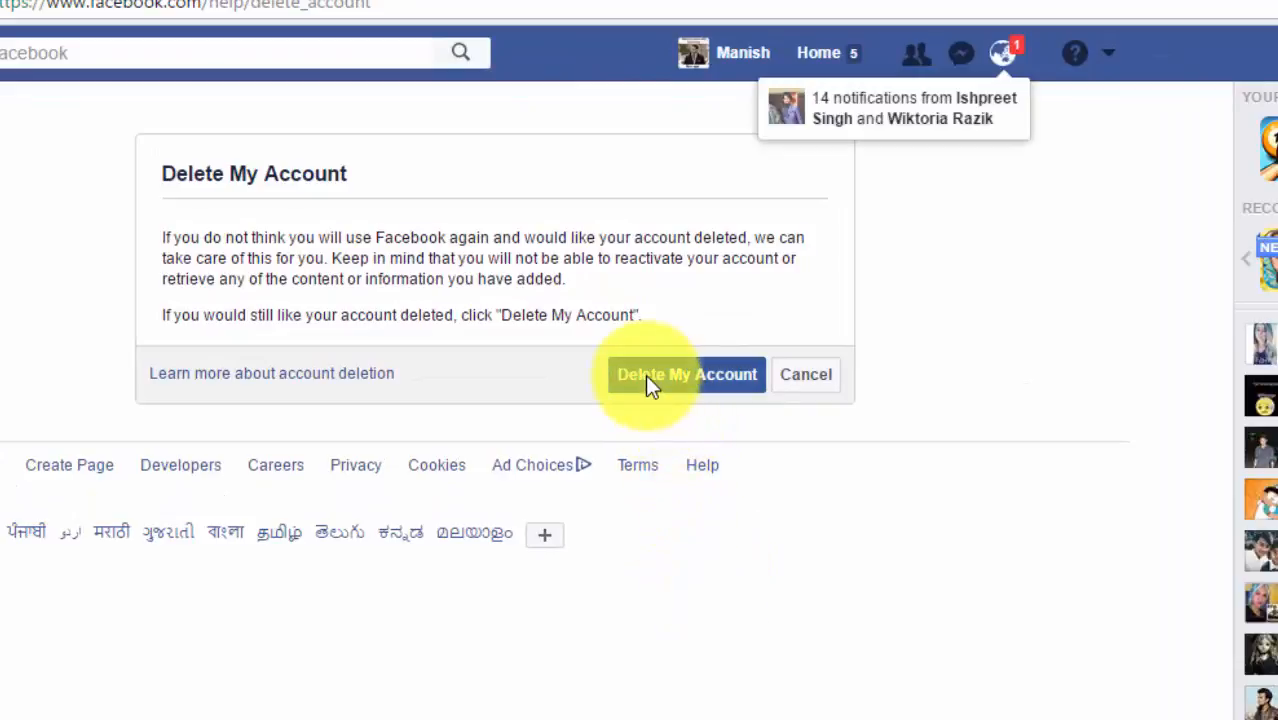
left_click(687, 374)
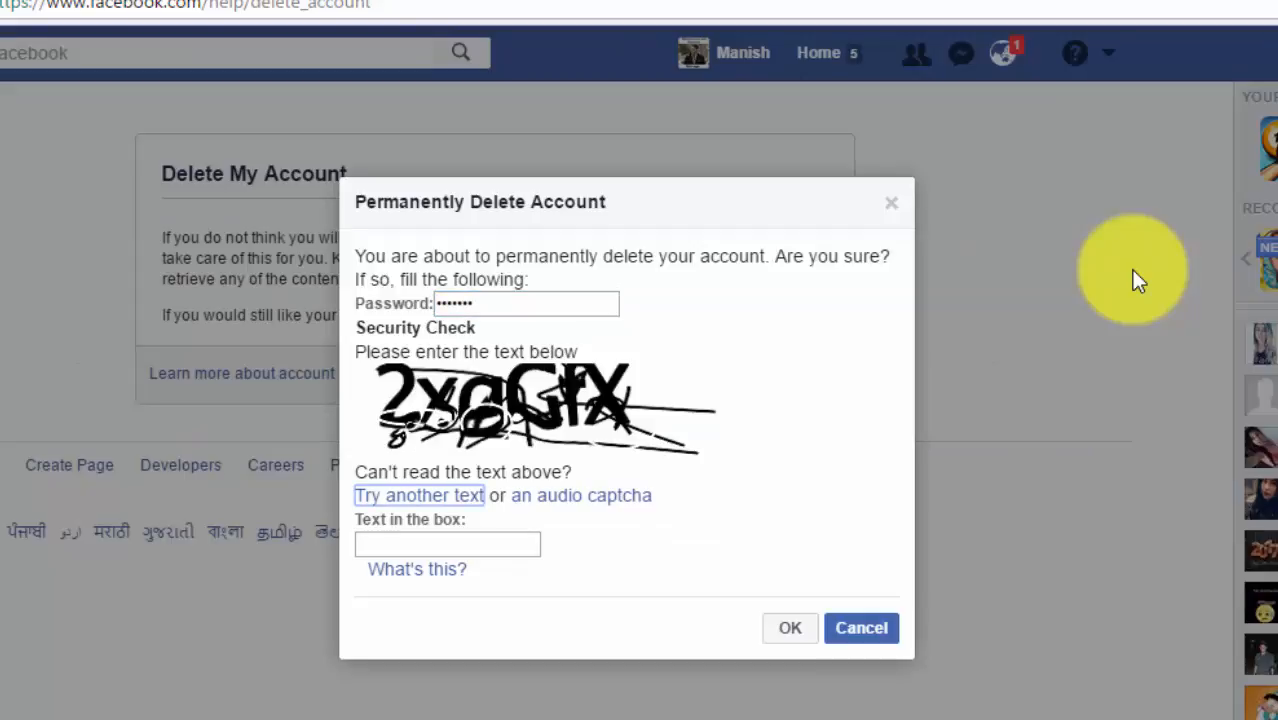
Enter captcha '2xgGfX' and confirm the permanent account deletion with OK
left_click(447, 543)
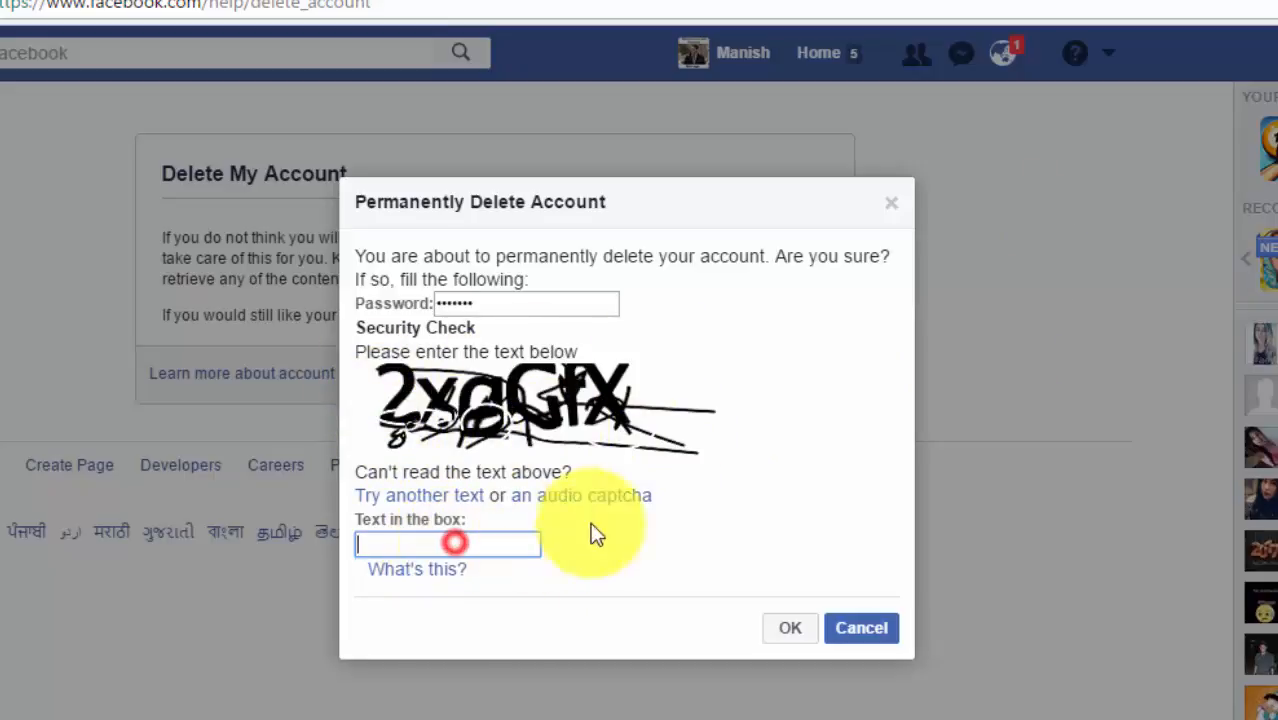
type("2")
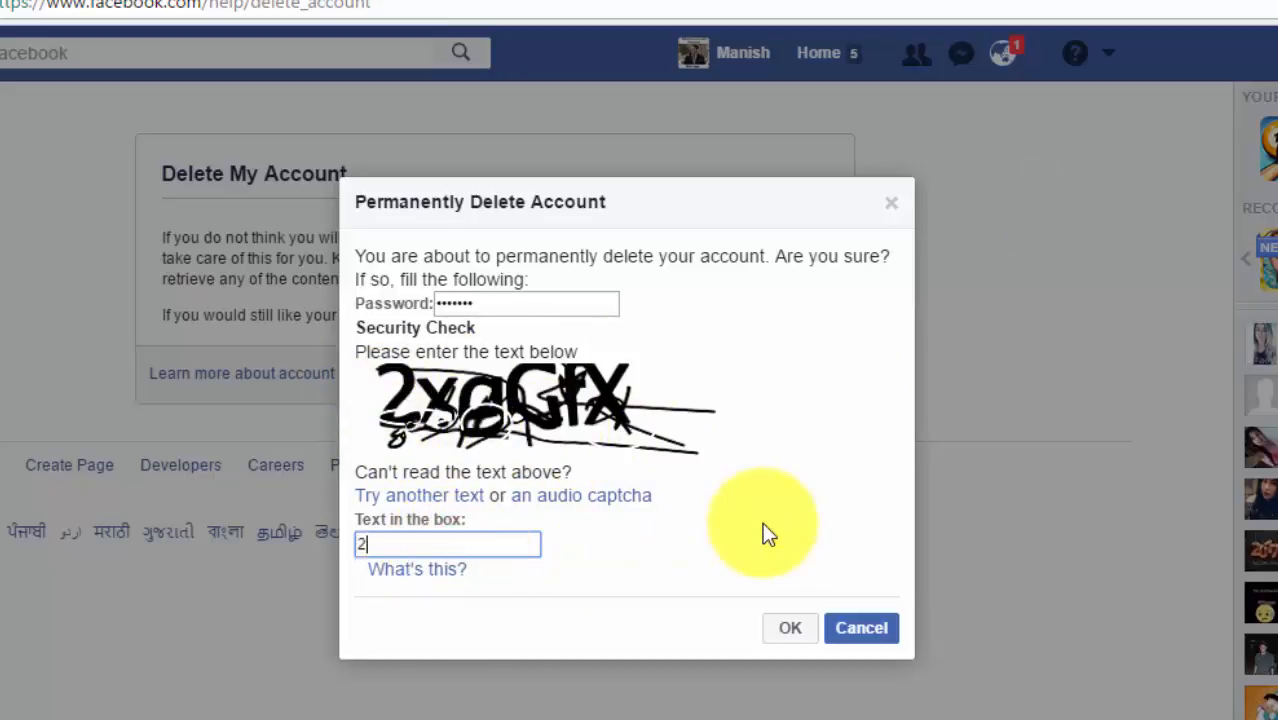
type("x")
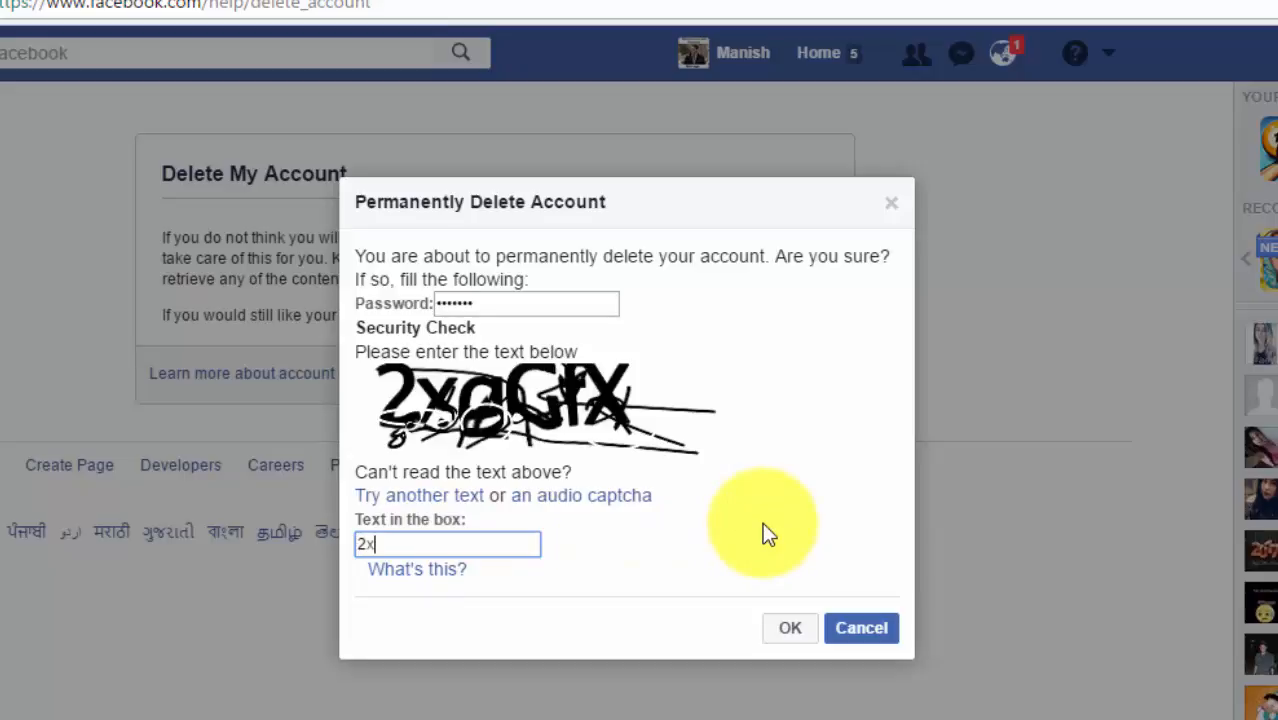
type("g")
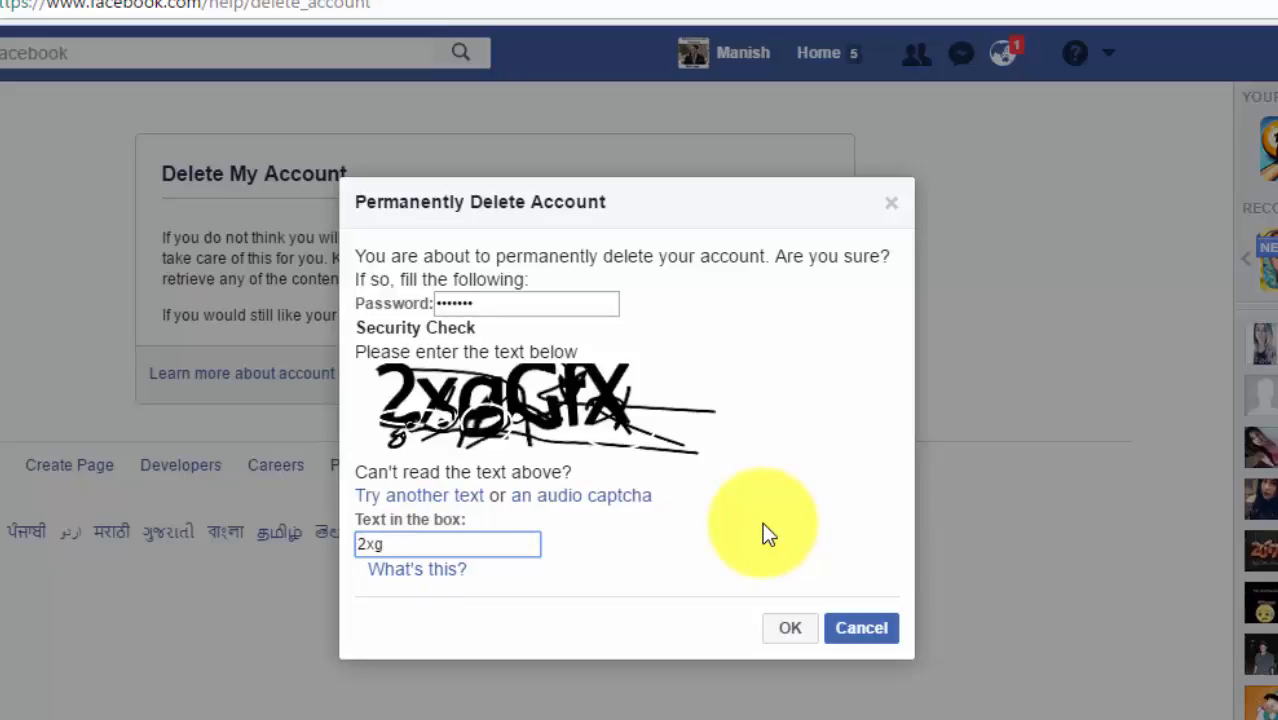
type("Gf")
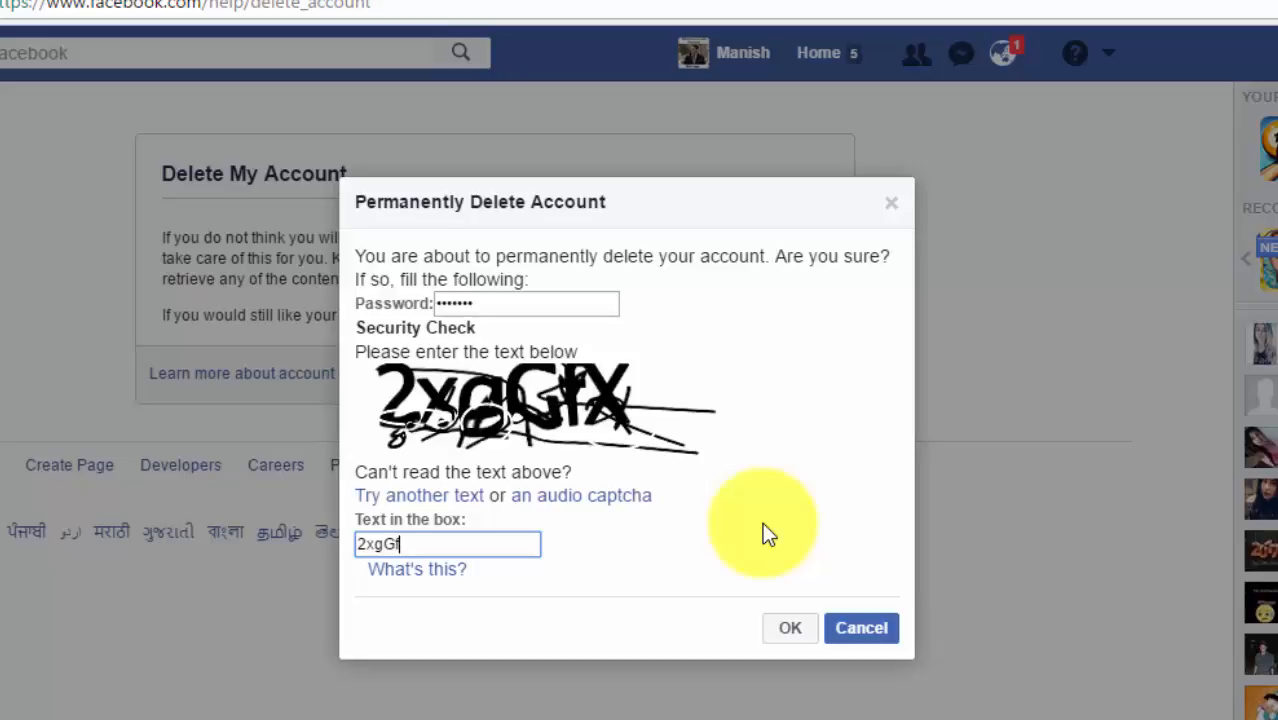
type("X")
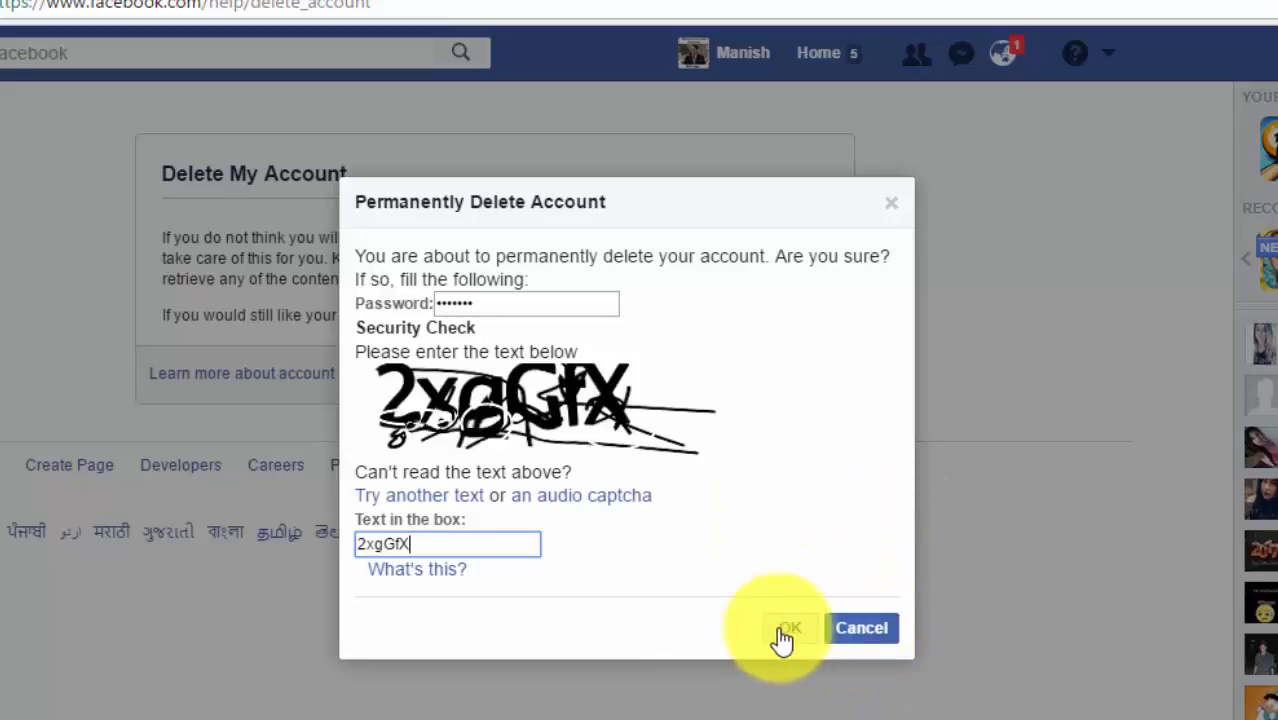
left_click(789, 628)
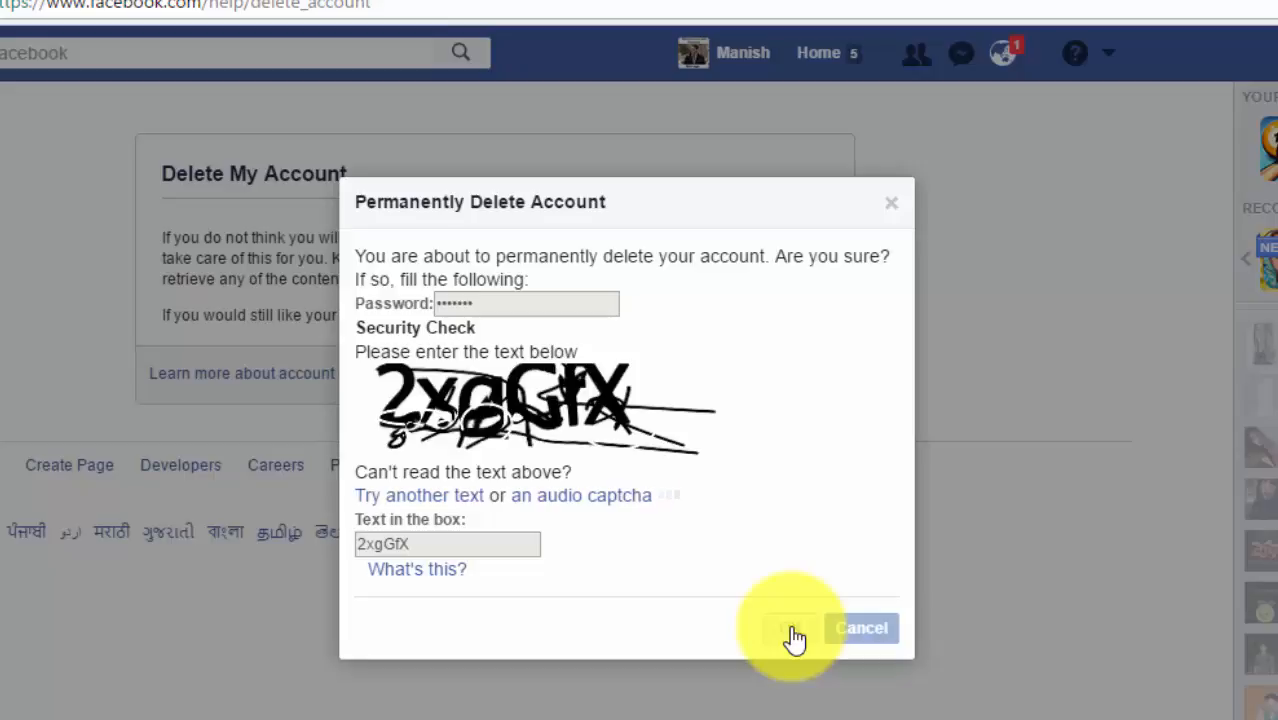
left_click(790, 628)
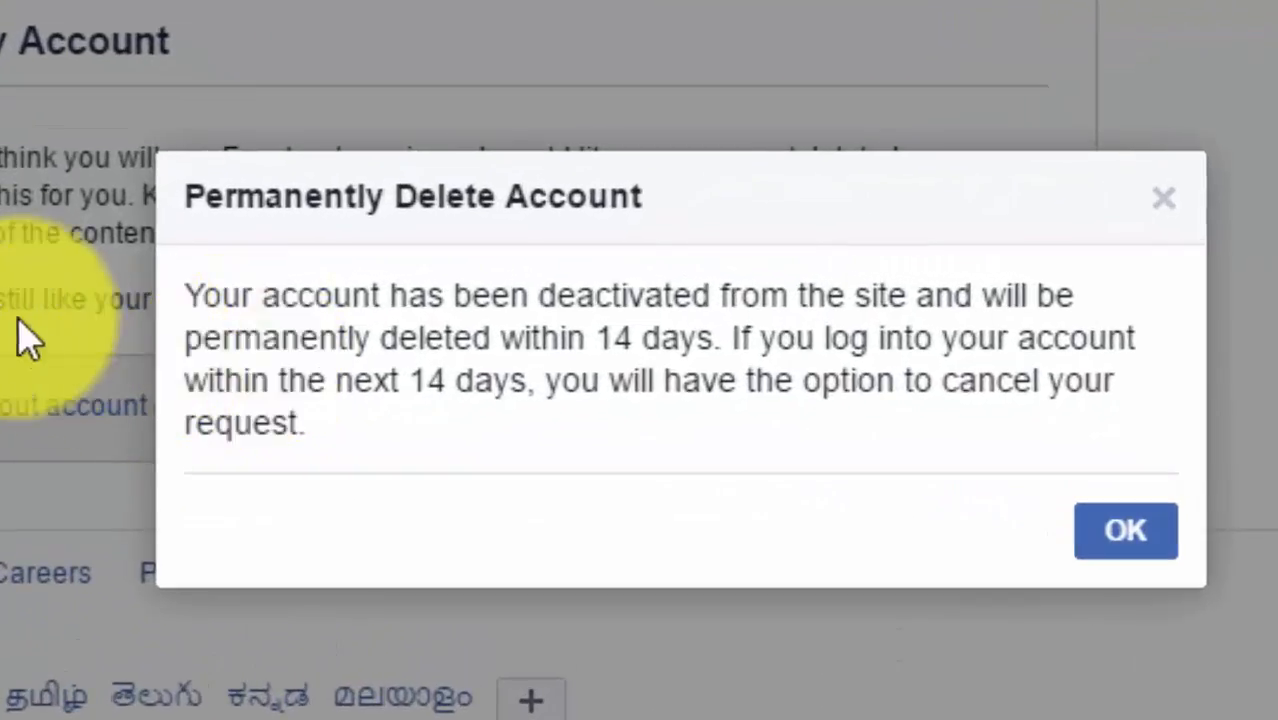
mouse_move(390, 140)
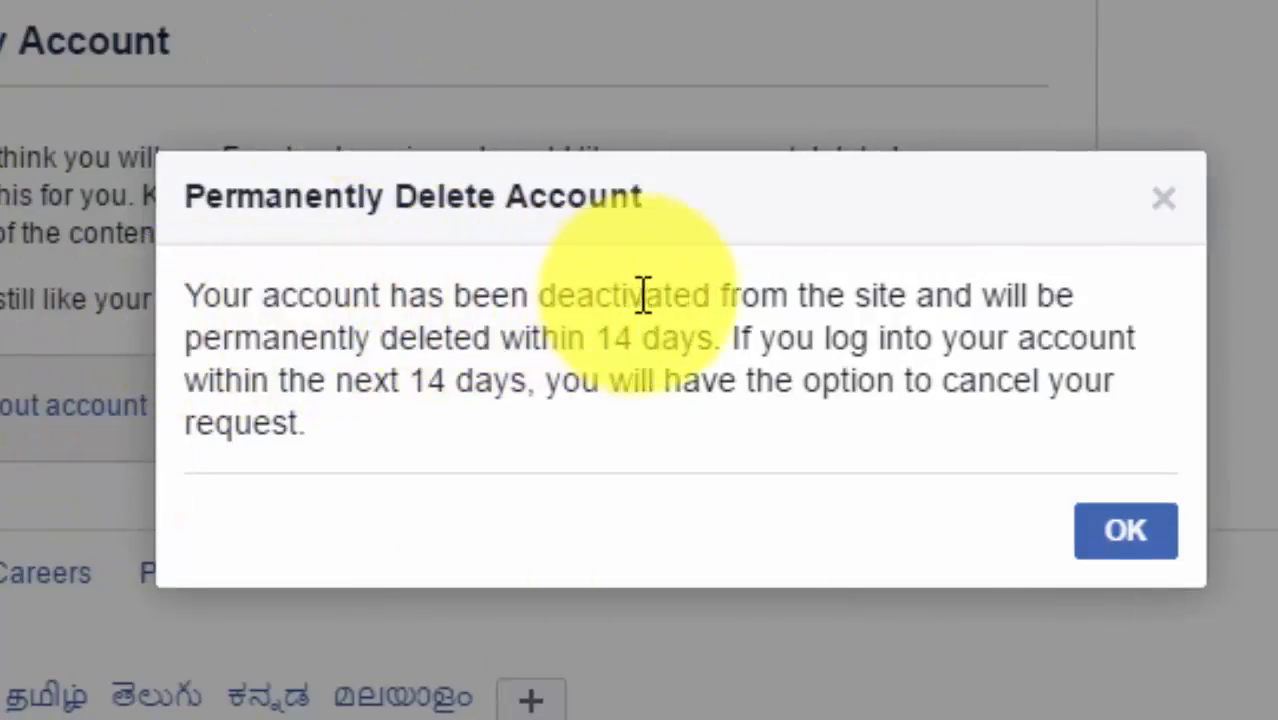
mouse_move(950, 290)
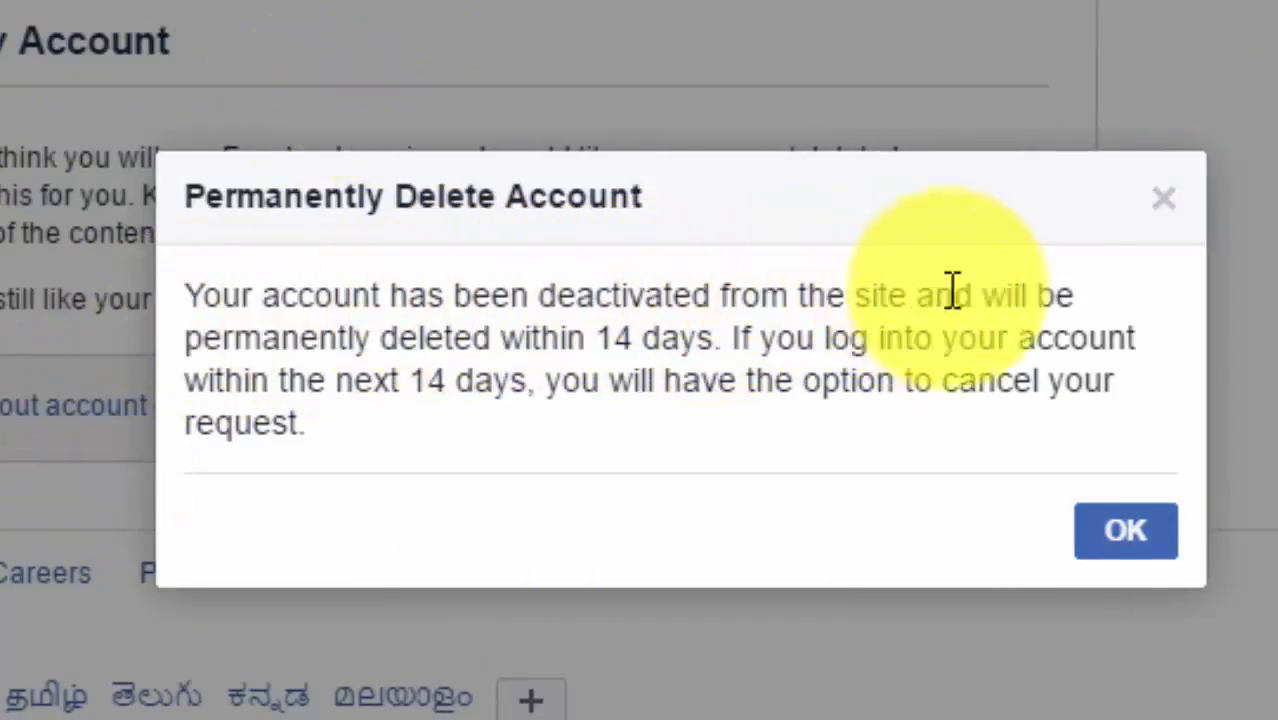
mouse_move(600, 320)
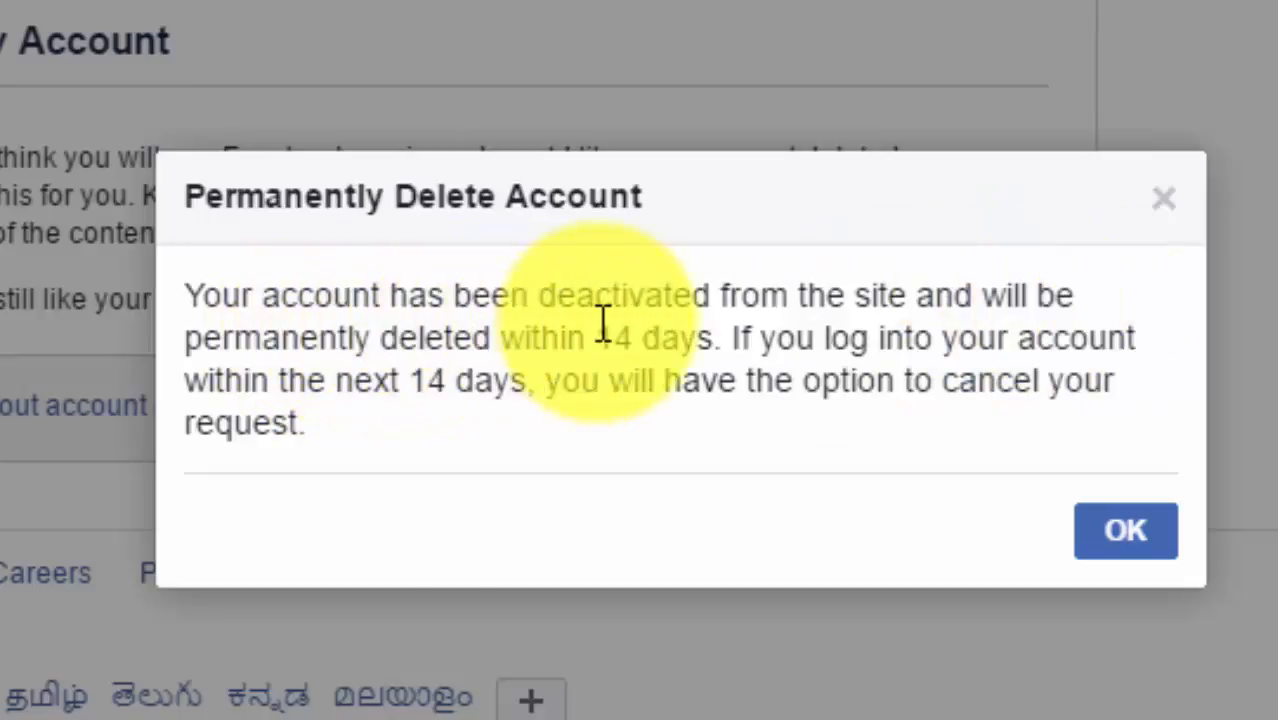
mouse_move(830, 337)
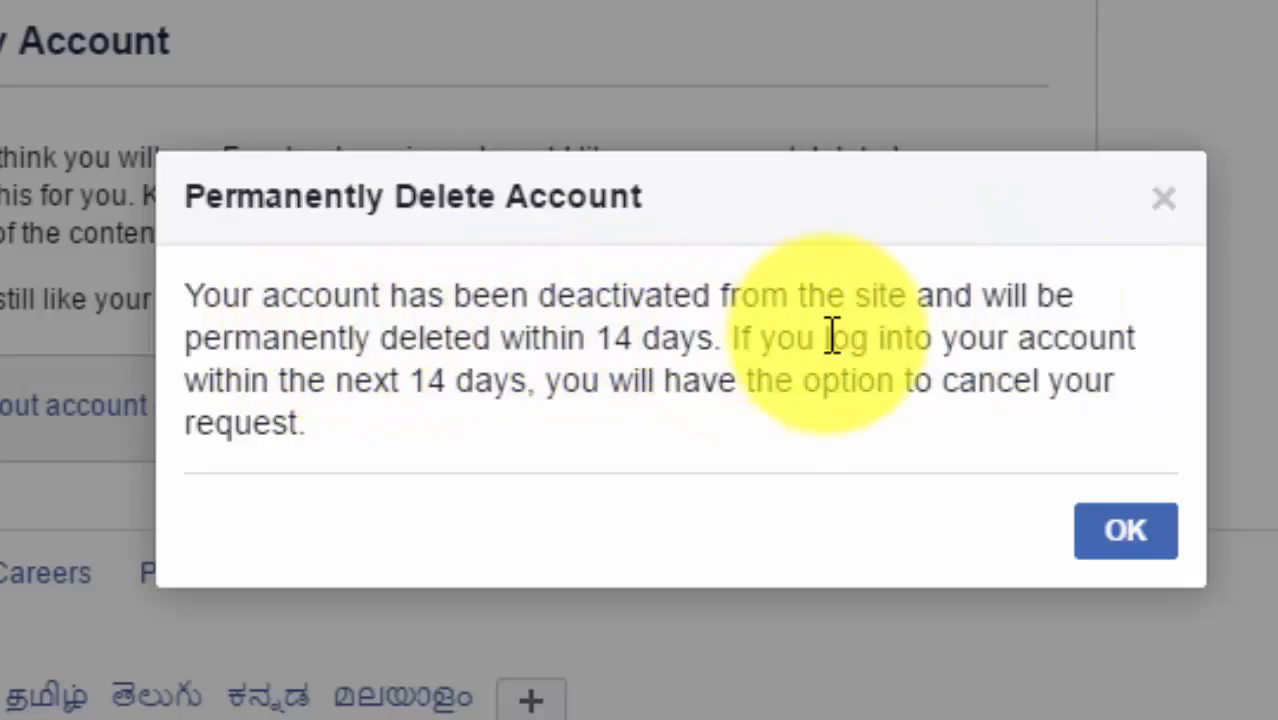
mouse_move(350, 390)
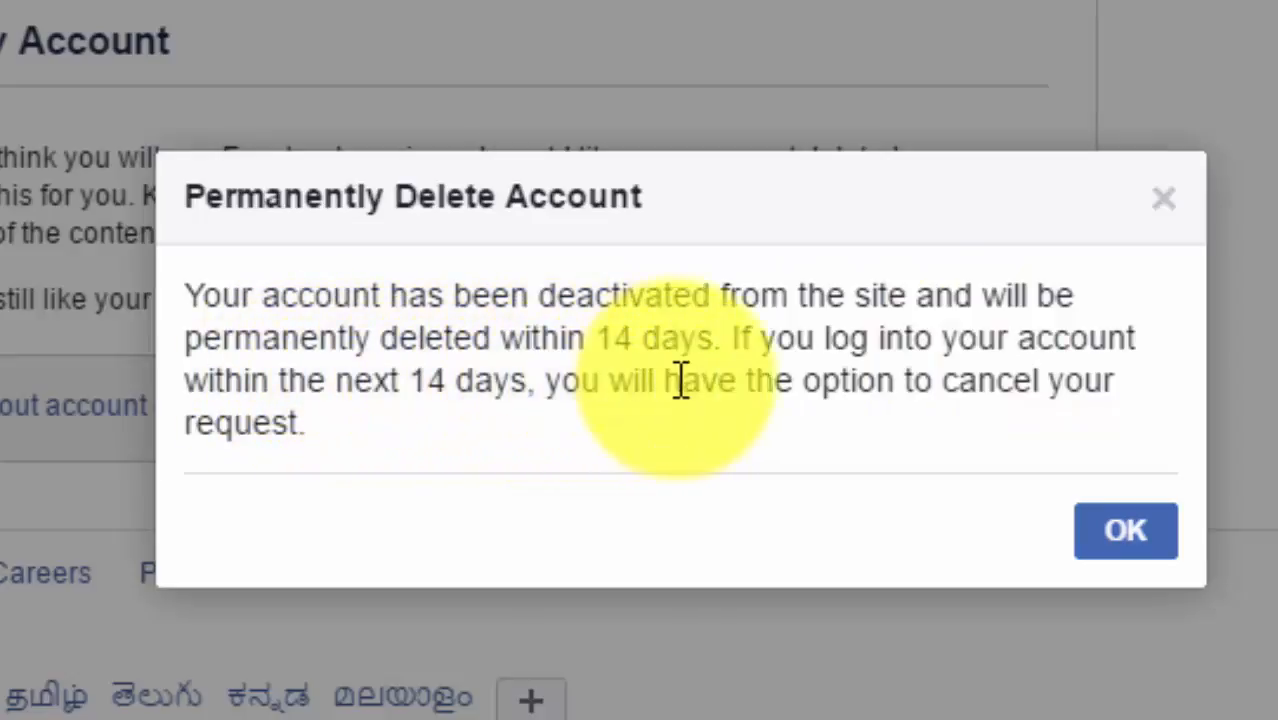
mouse_move(460, 430)
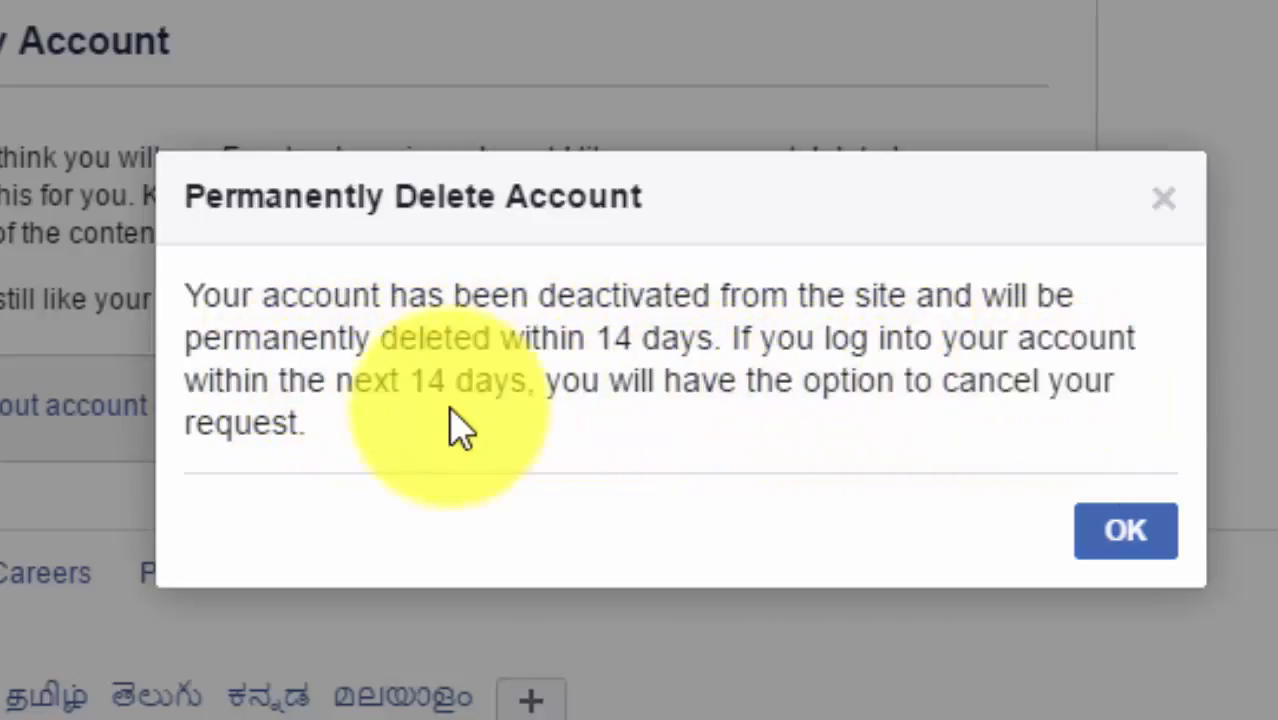
mouse_move(800, 490)
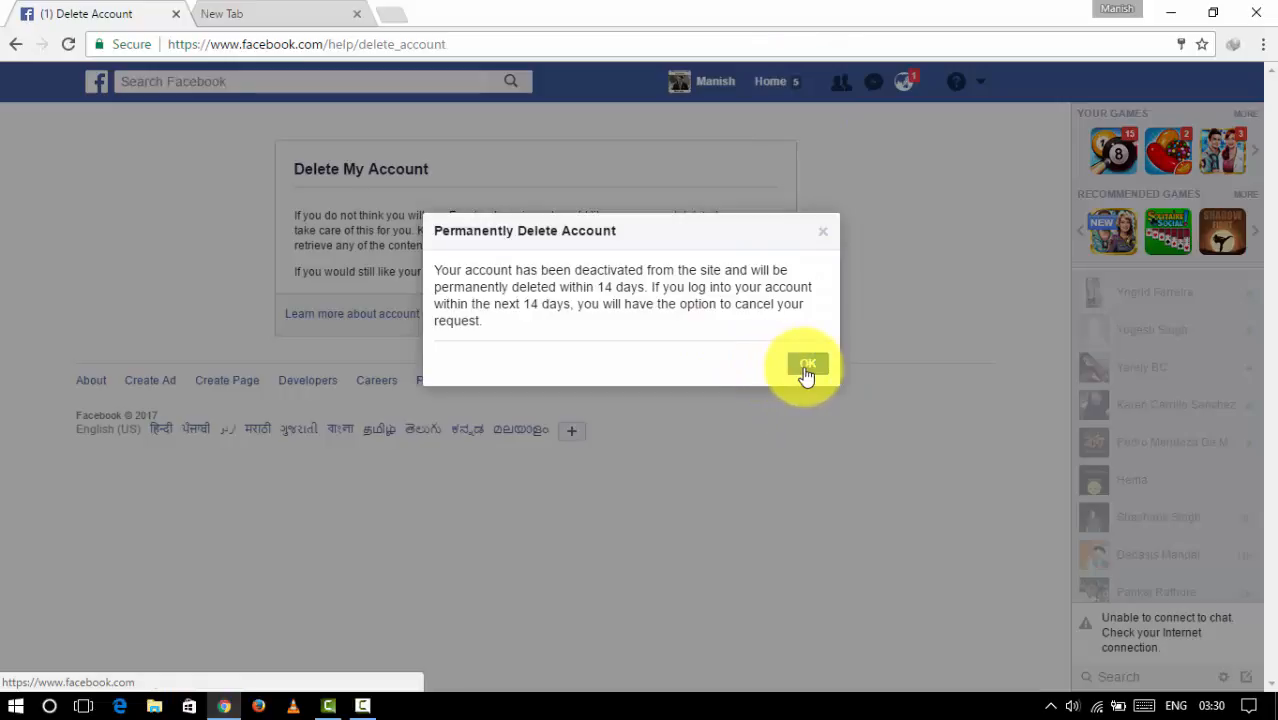
Dismiss the deactivation notice with OK
left_click(807, 363)
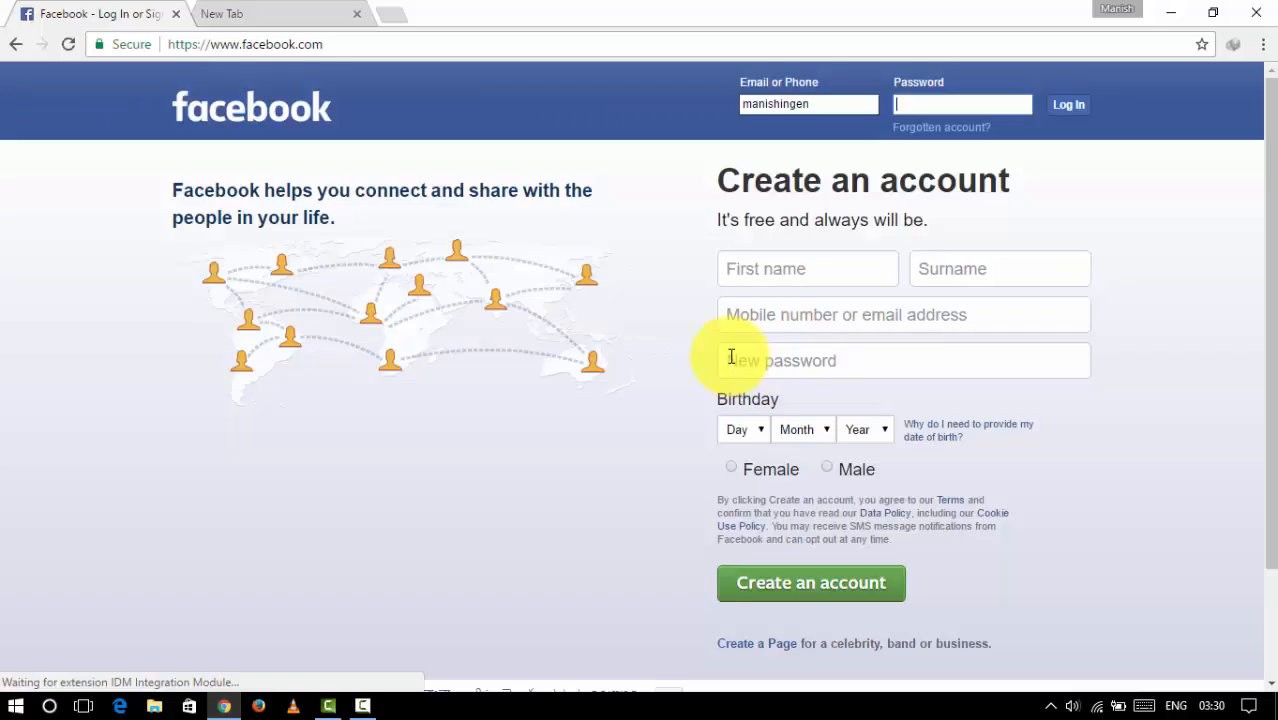
mouse_move(265, 98)
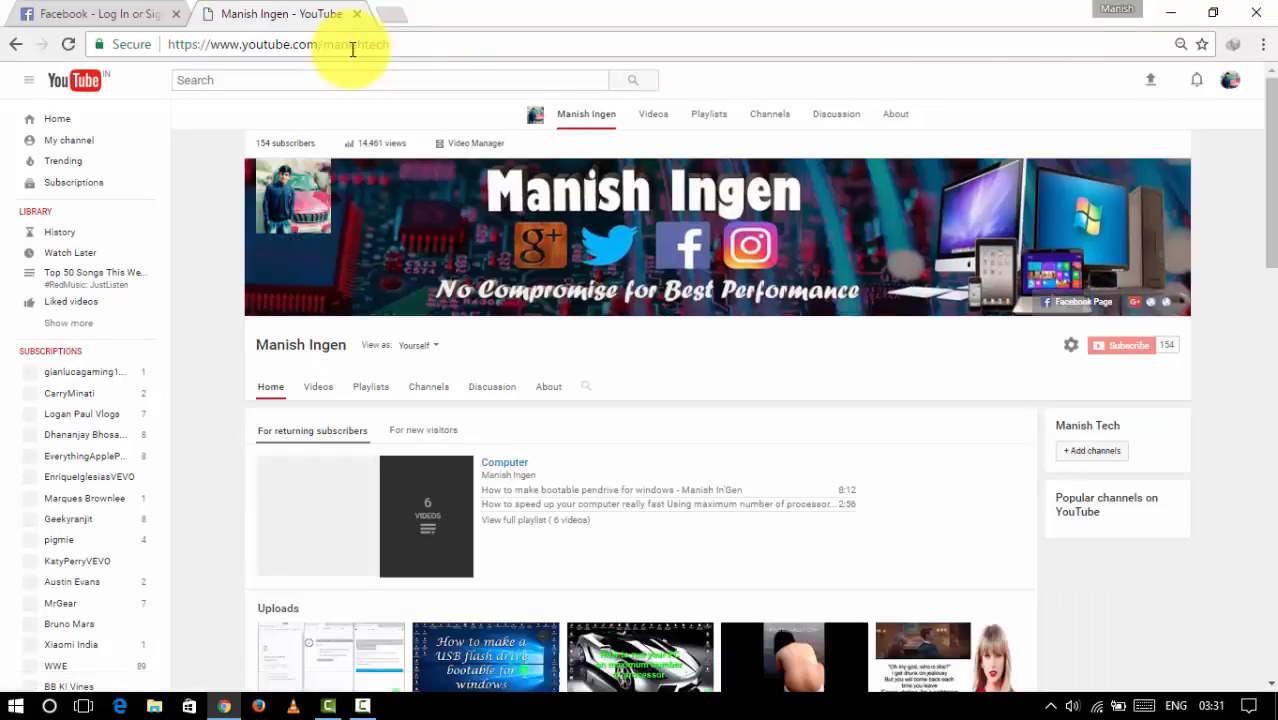
scroll("down", 3)
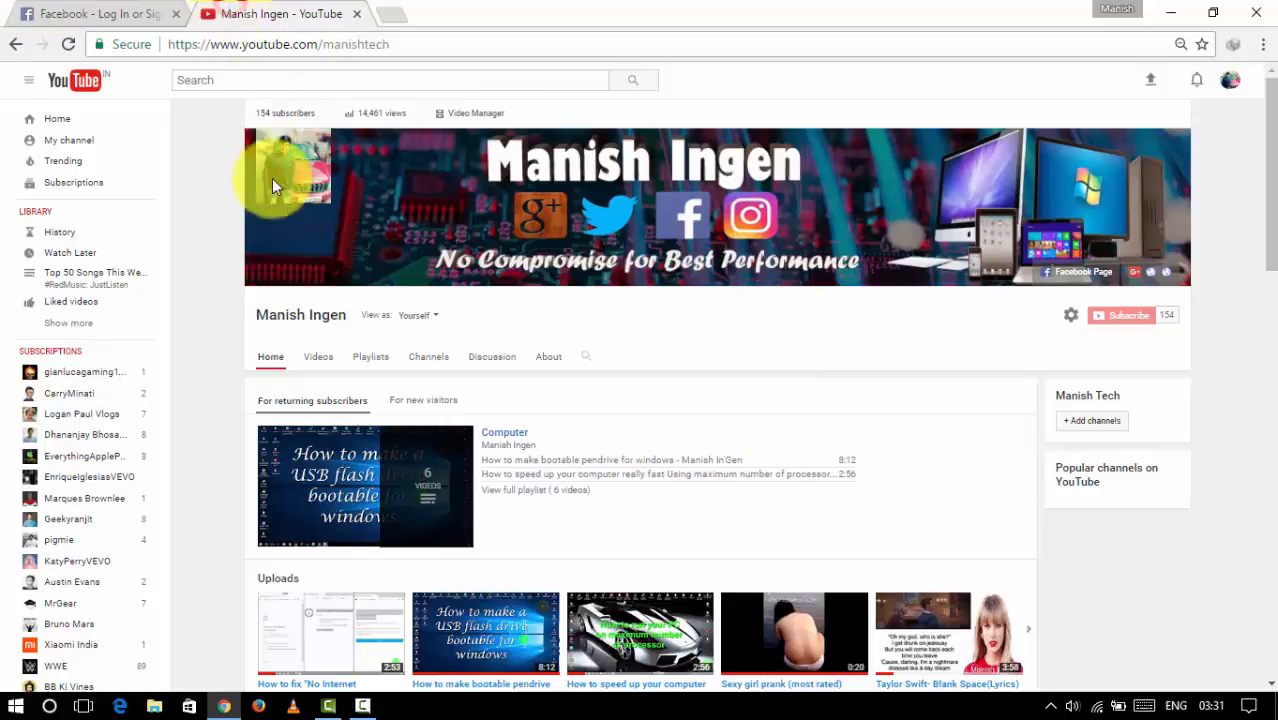
mouse_move(368, 315)
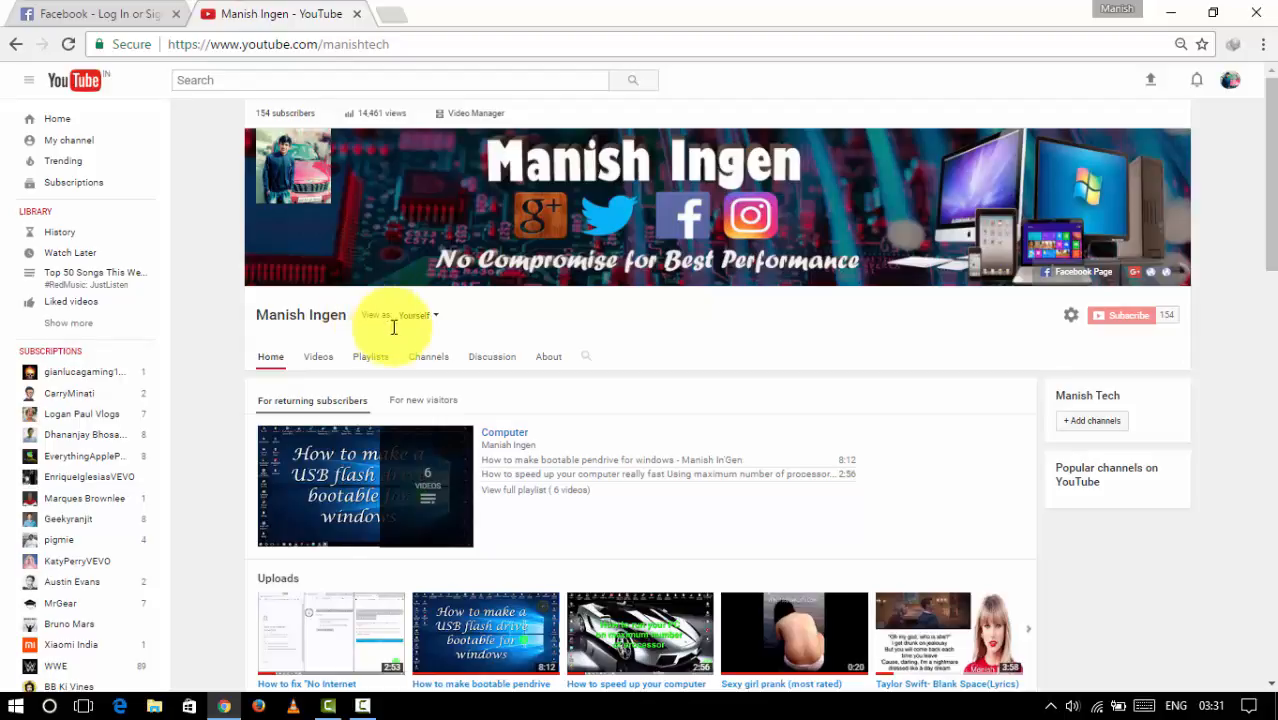
left_click(90, 13)
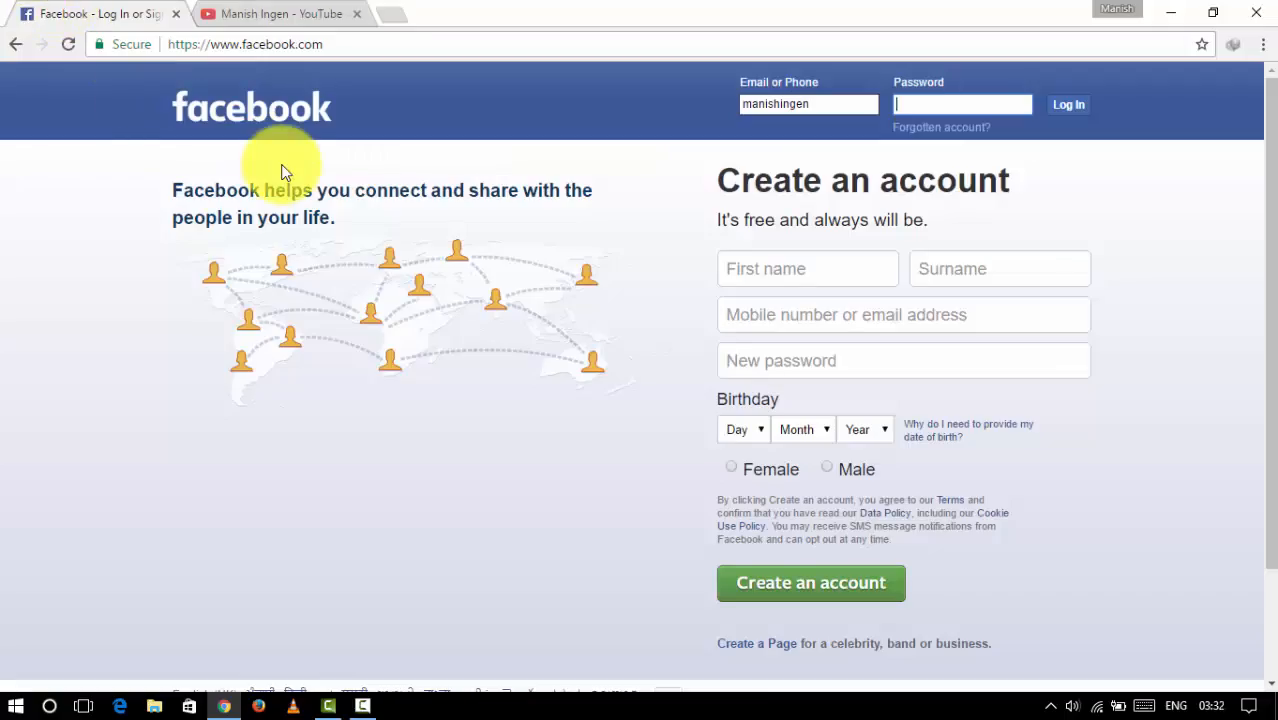
mouse_move(260, 13)
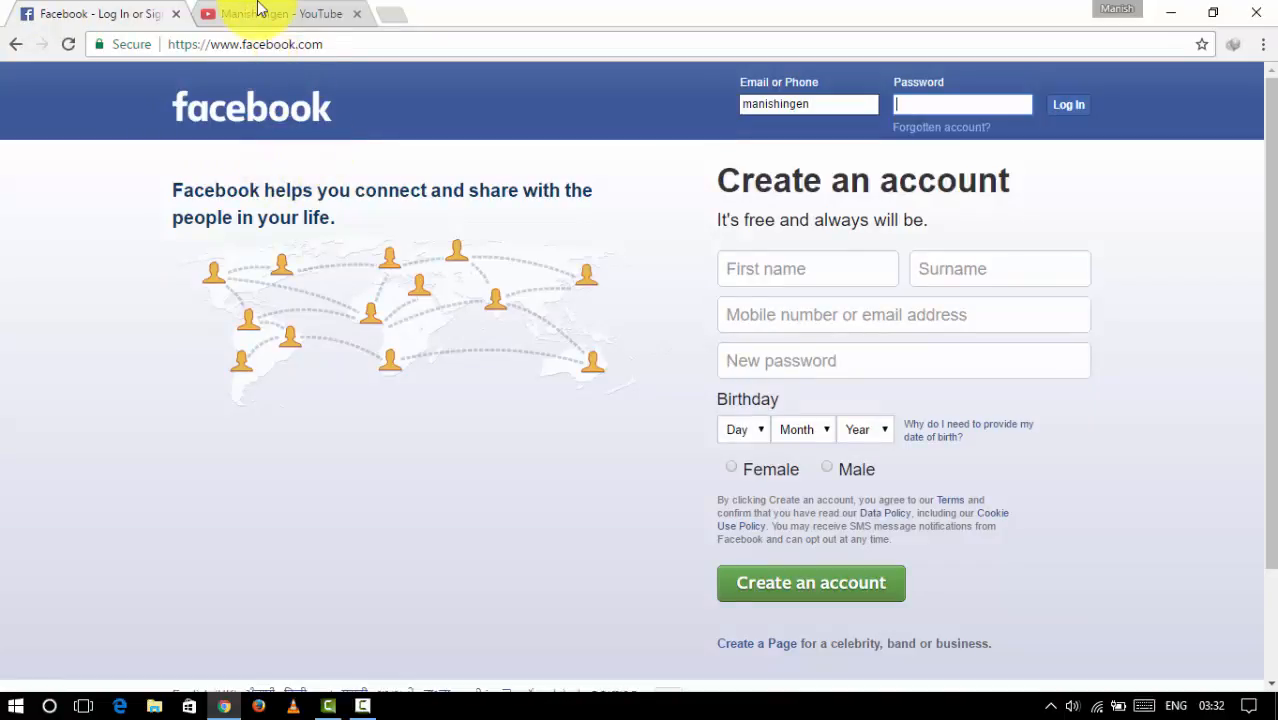
left_click(280, 13)
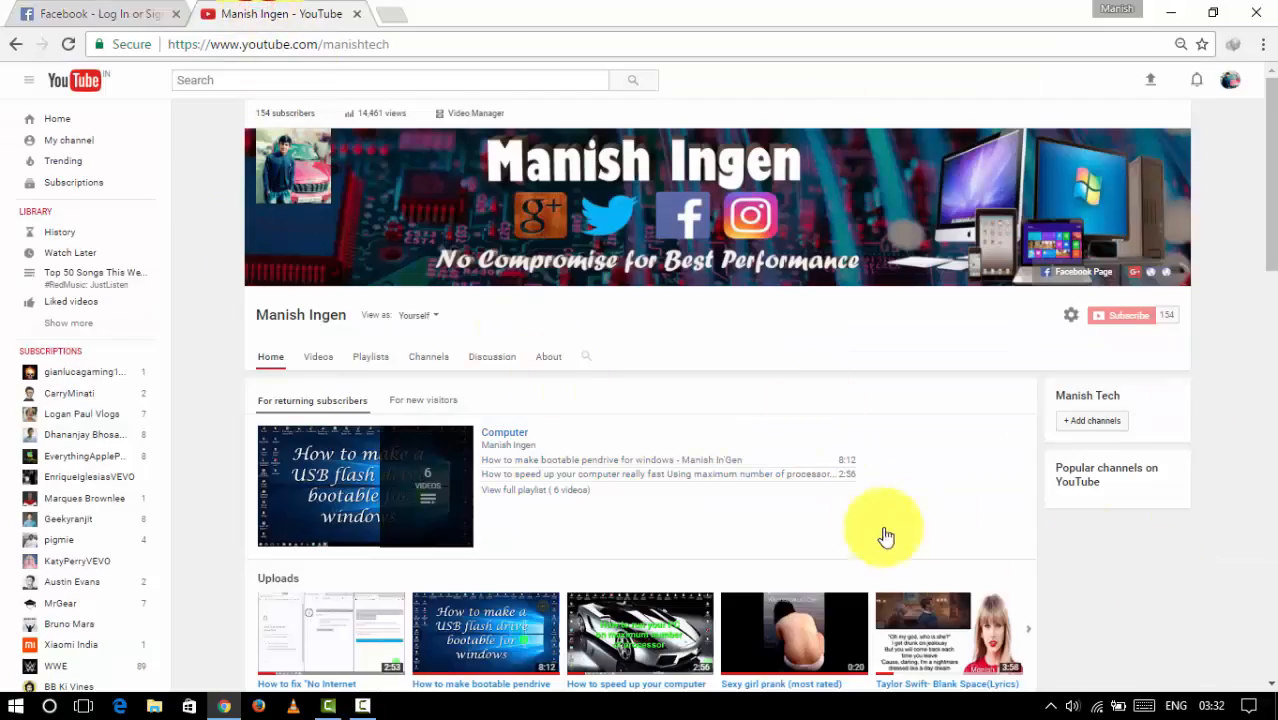
mouse_move(1157, 657)
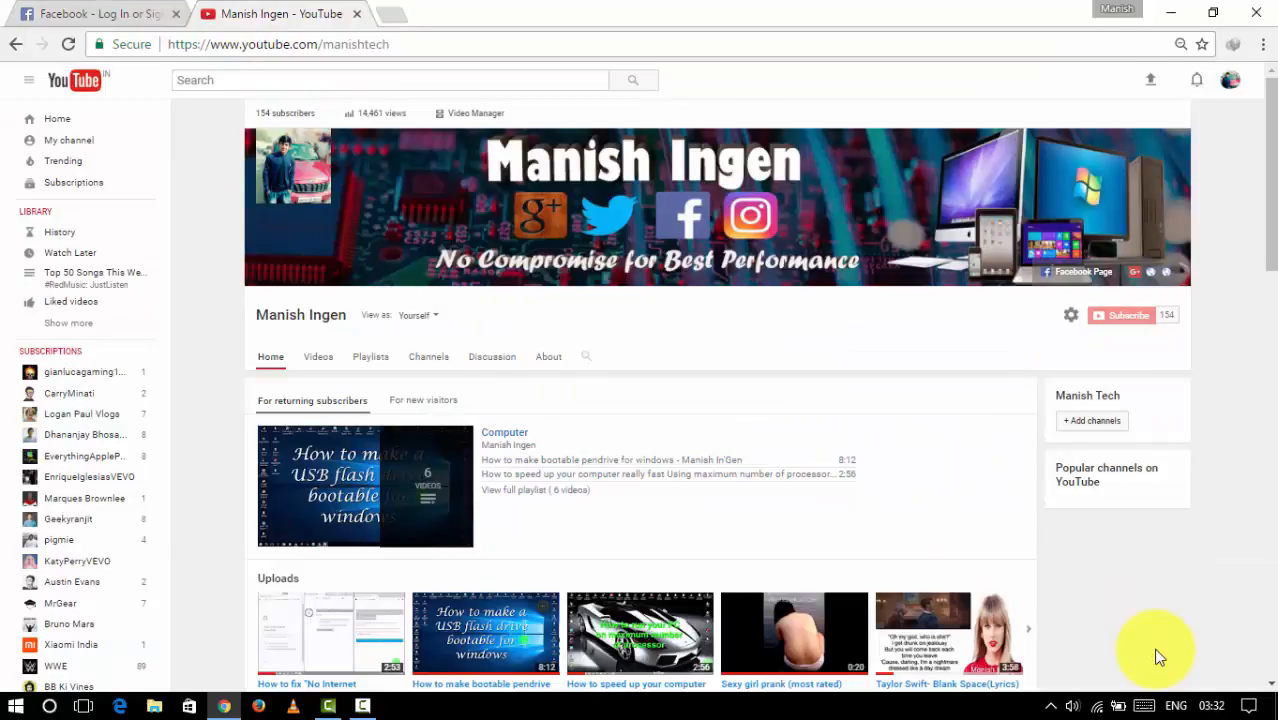